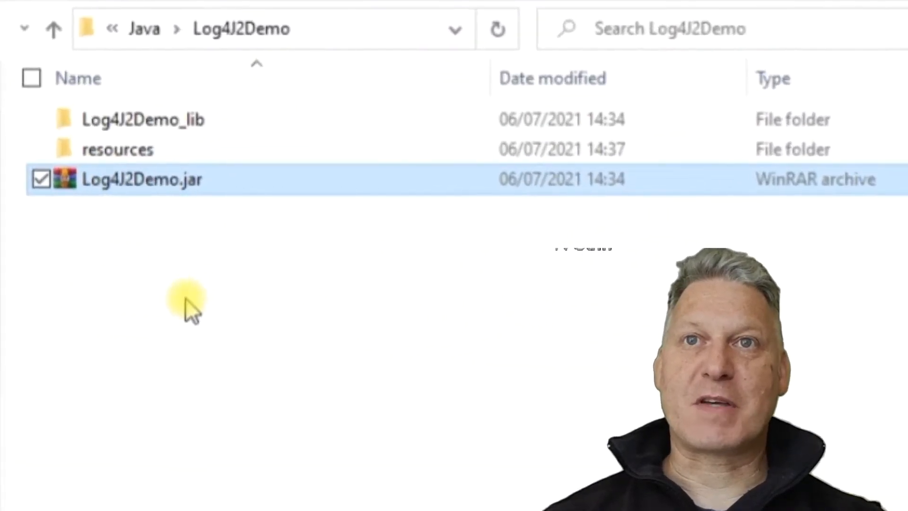
{"action": "mouse_move", "coordinate": [162, 254]}
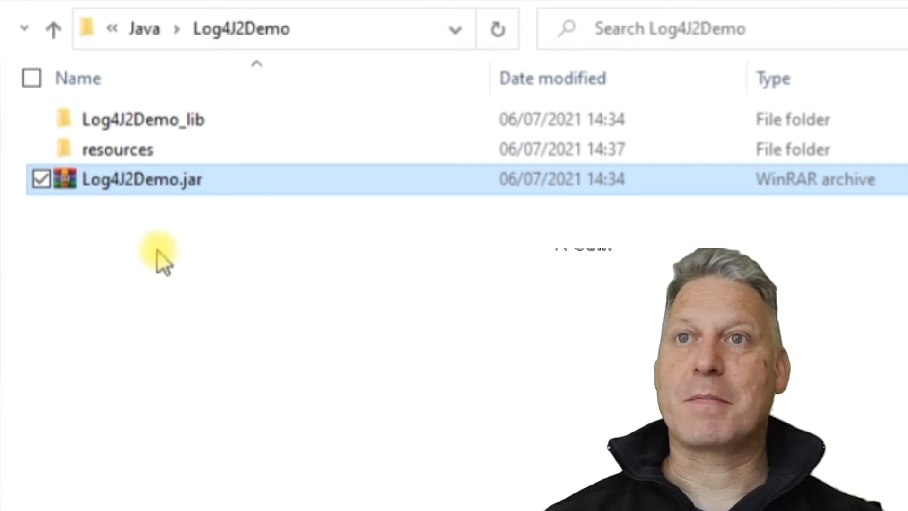
Check the log4j API jar inside Log4J2Demo_lib, then return to the Log4J2Demo project folder.
{"action": "left_click", "coordinate": [194, 283]}
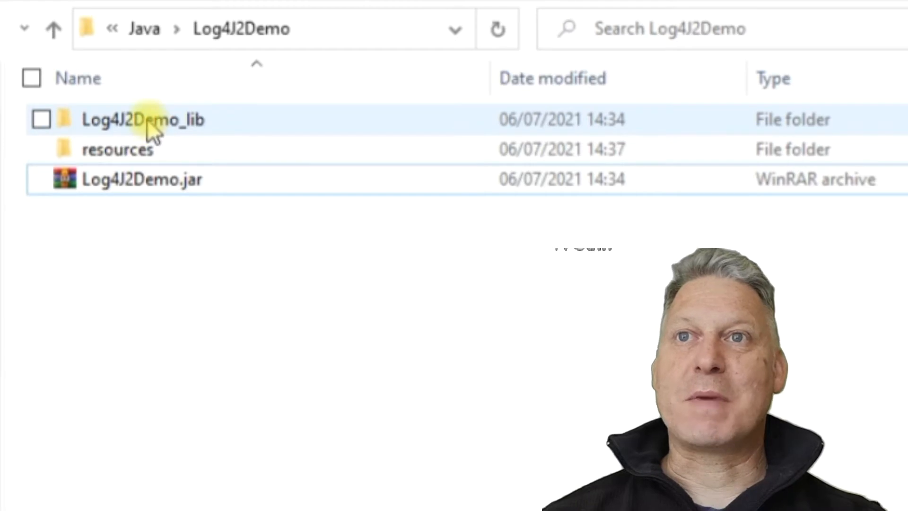
{"action": "double_click", "coordinate": [143, 119]}
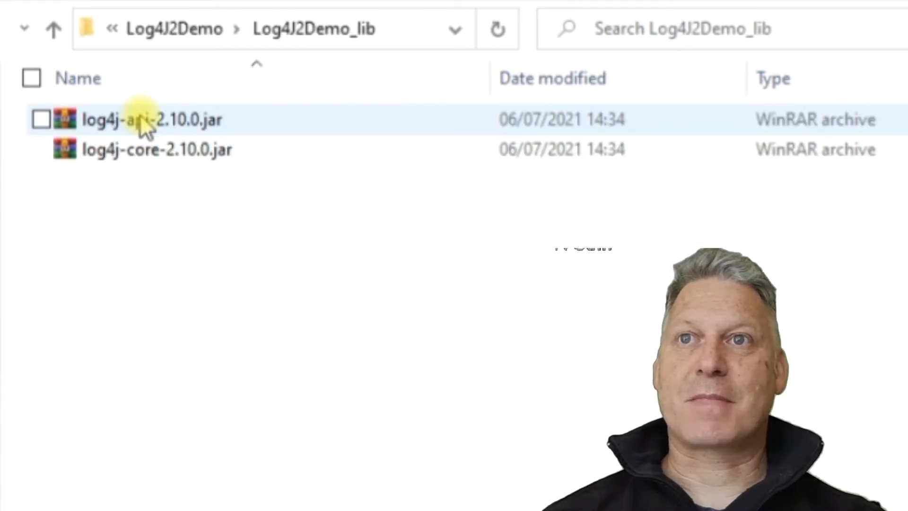
{"action": "left_click", "coordinate": [42, 150]}
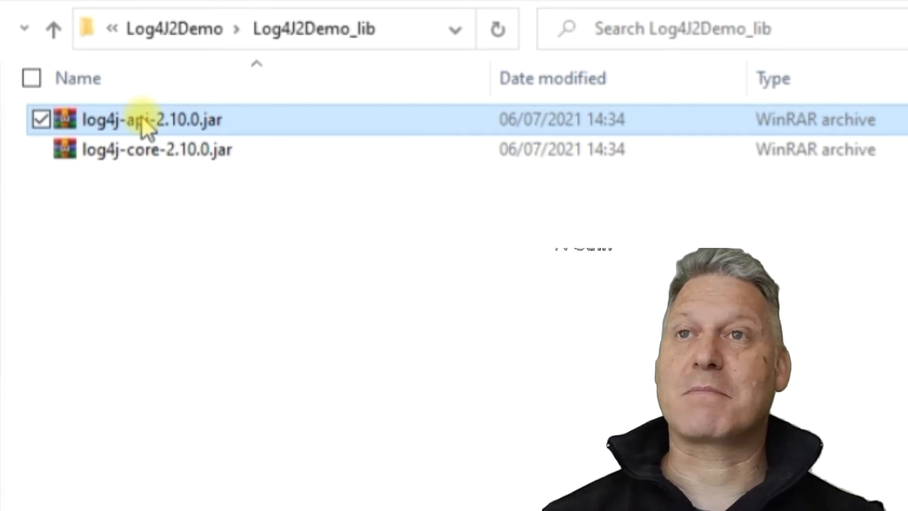
{"action": "left_click", "coordinate": [156, 149]}
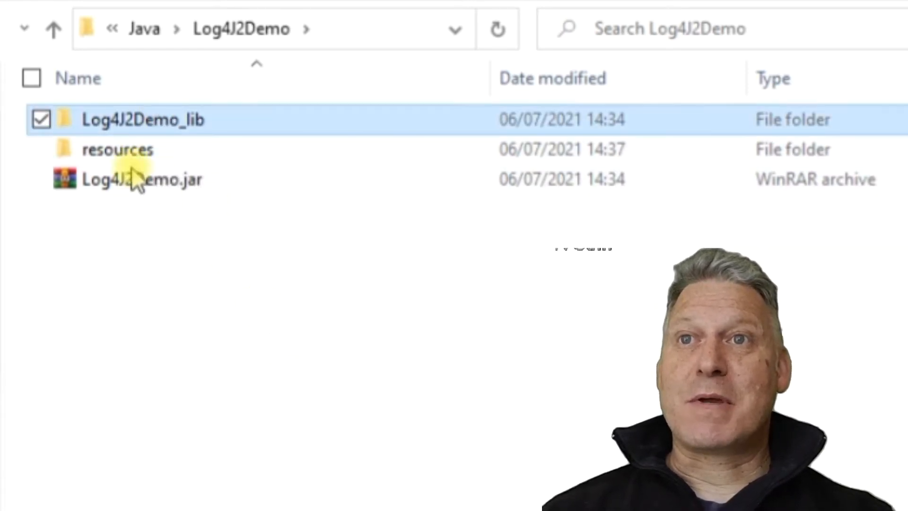
View log4j2.properties in the resources folder and go back to the Log4J2Demo folder.
{"action": "left_click", "coordinate": [118, 149]}
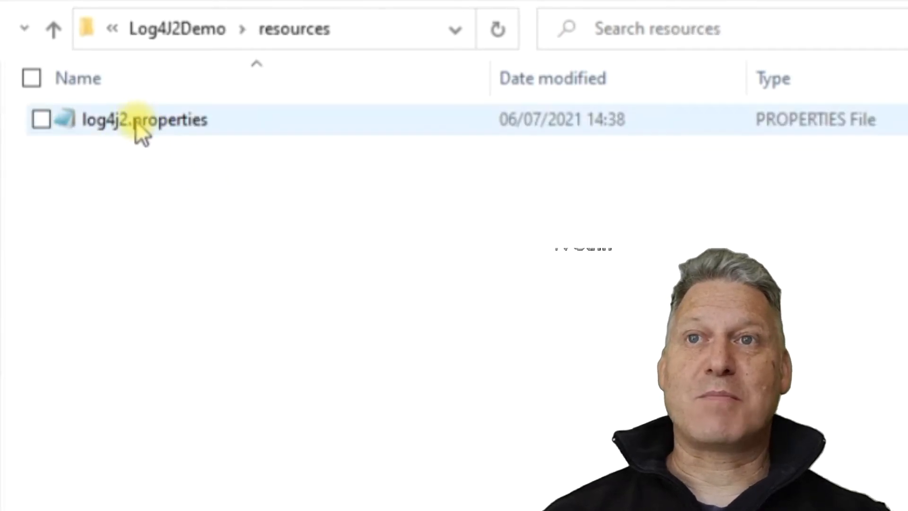
{"action": "mouse_move", "coordinate": [144, 119]}
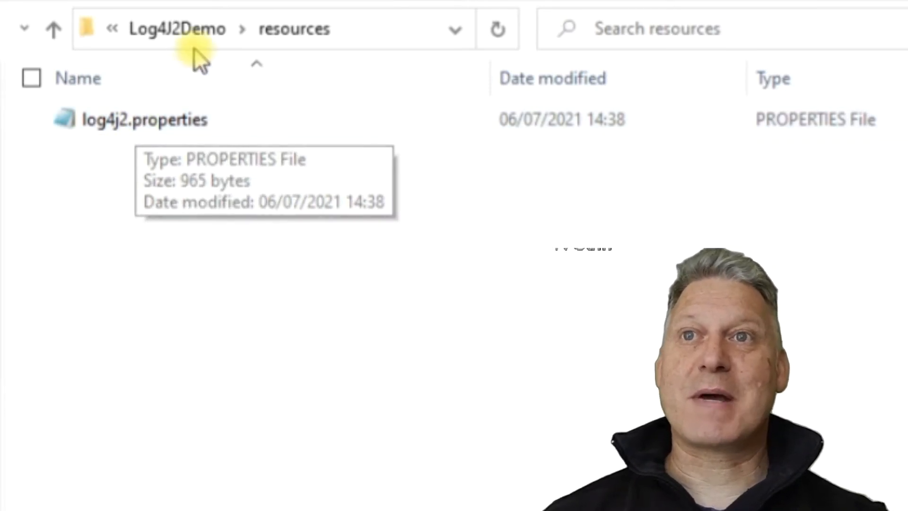
{"action": "left_click", "coordinate": [177, 28]}
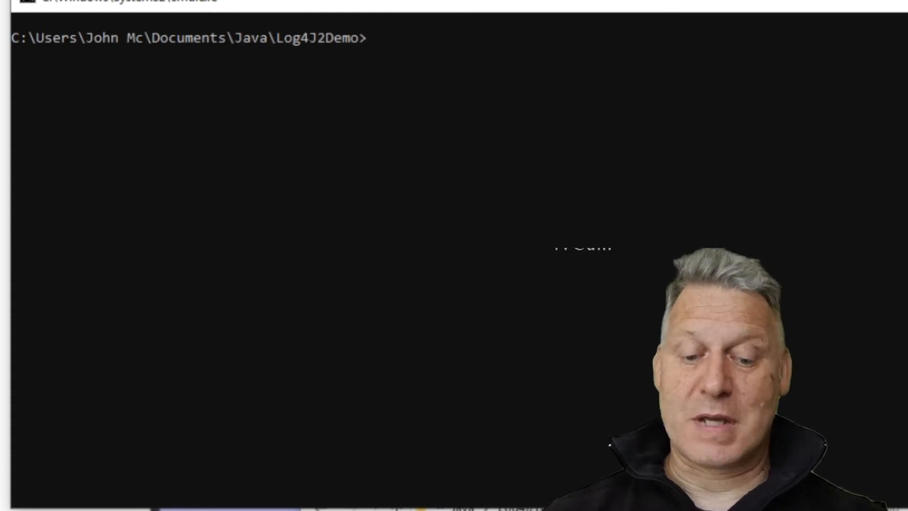
Run java -jar Log4J2Demo.jar and mark the ERROR message line in the console output.
{"action": "type", "text": "java -jar Log4J2Demo.jar"}
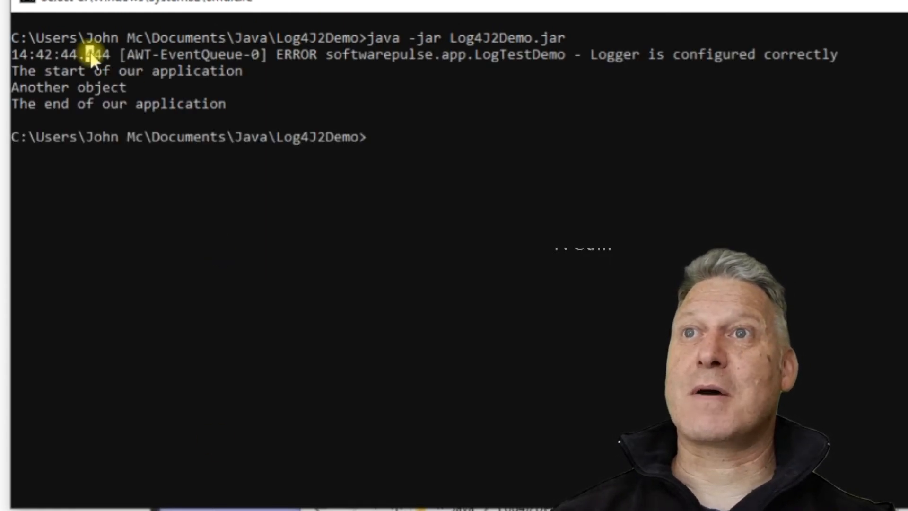
{"action": "left_click_drag", "start_coordinate": [87, 54], "coordinate": [561, 54]}
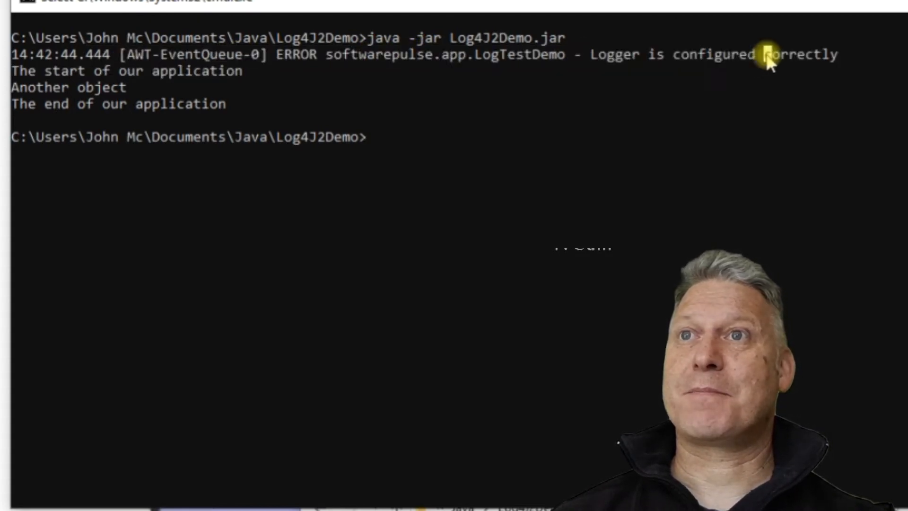
{"action": "left_click_drag", "start_coordinate": [764, 54], "coordinate": [243, 70]}
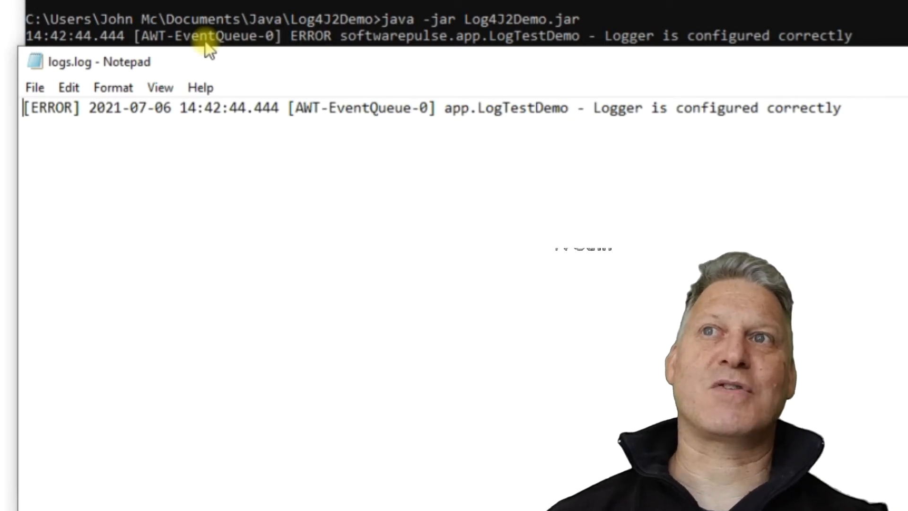
Place the logs.log Notepad window beneath the console output to compare the ERROR lines.
{"action": "left_click_drag", "start_coordinate": [129, 108], "coordinate": [286, 107]}
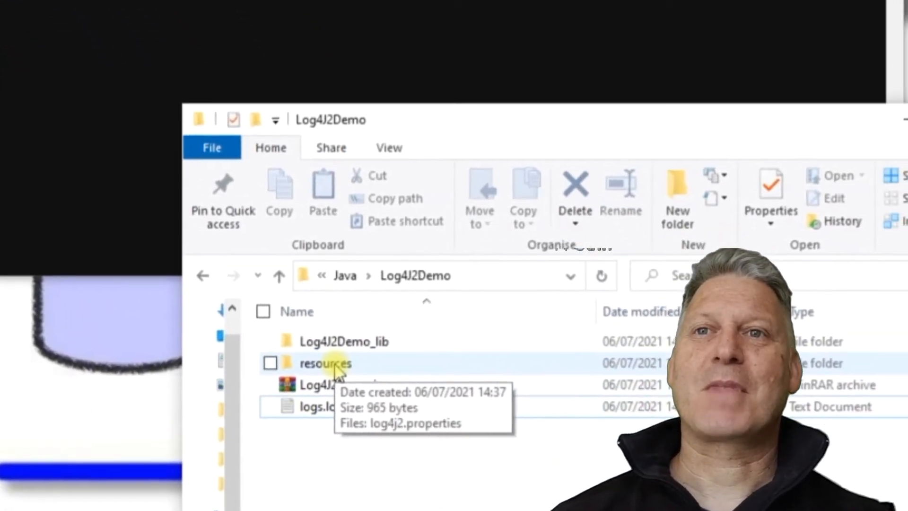
Change logger.rolling.level from error to info in resources/log4j2.properties and save it.
{"action": "double_click", "coordinate": [325, 362]}
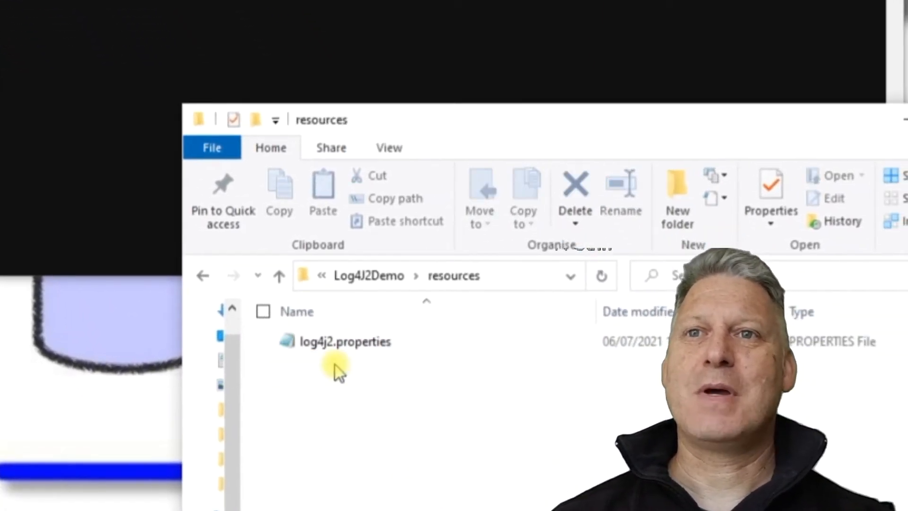
{"action": "left_click", "coordinate": [345, 341]}
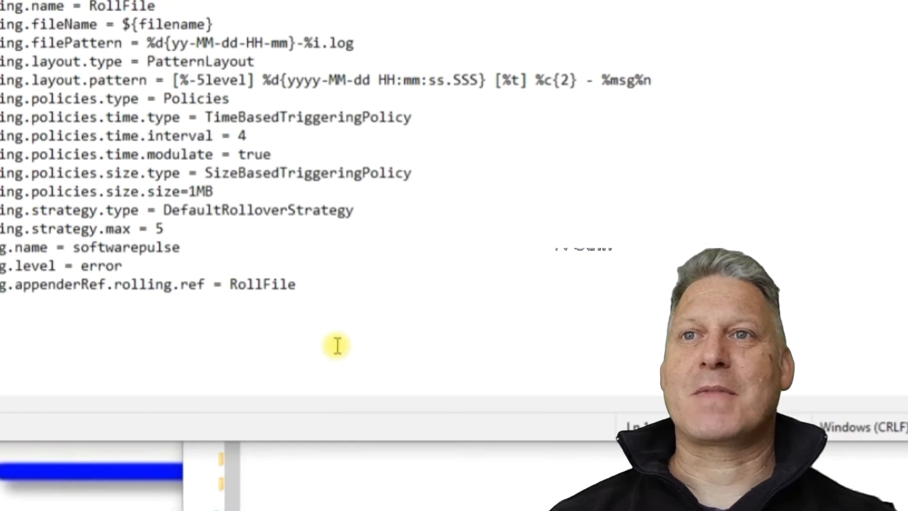
{"action": "double_click", "coordinate": [195, 394]}
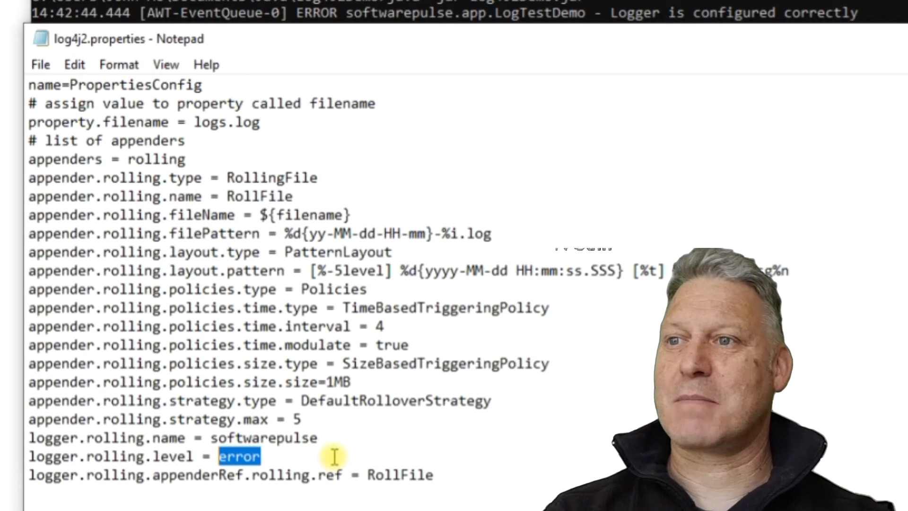
{"action": "type", "text": "in"}
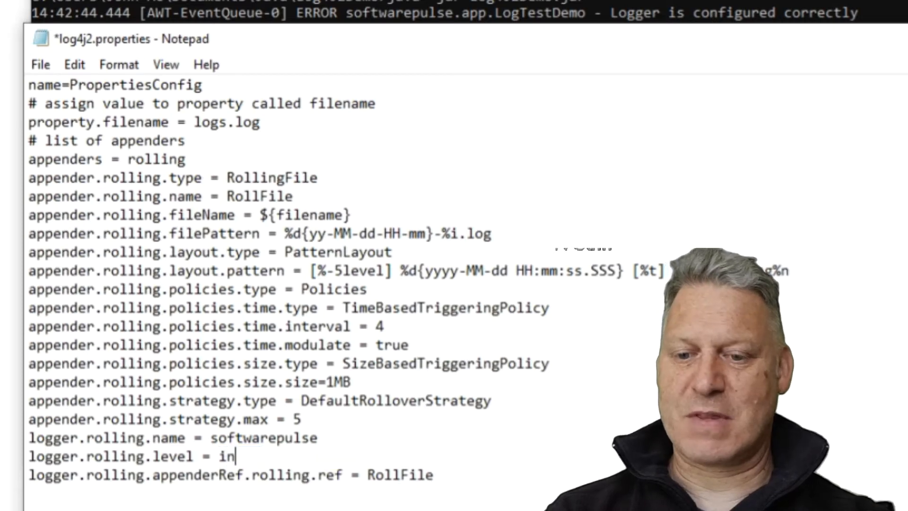
{"action": "type", "text": "fo"}
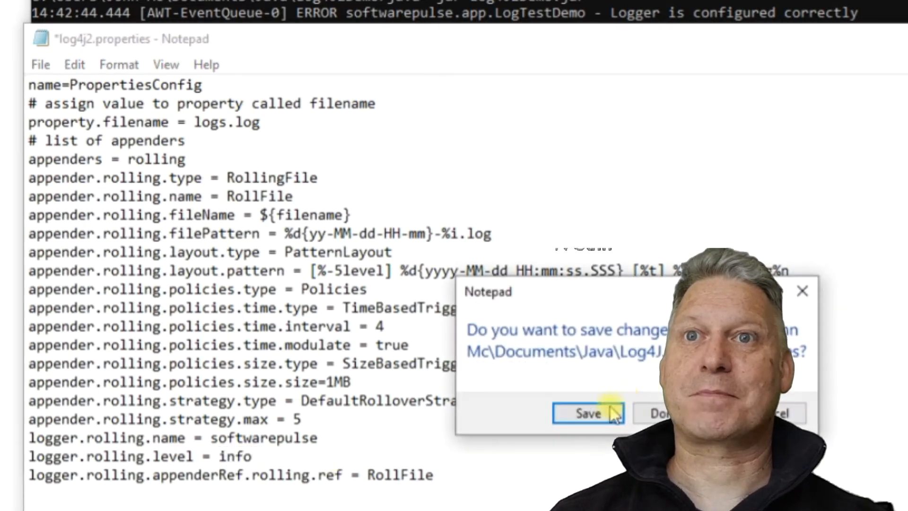
{"action": "left_click", "coordinate": [588, 413]}
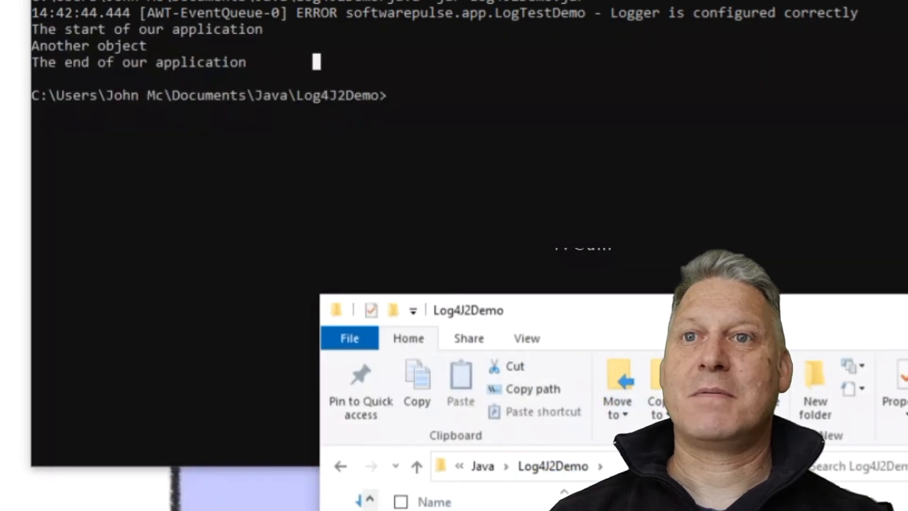
{"action": "mouse_move", "coordinate": [578, 228]}
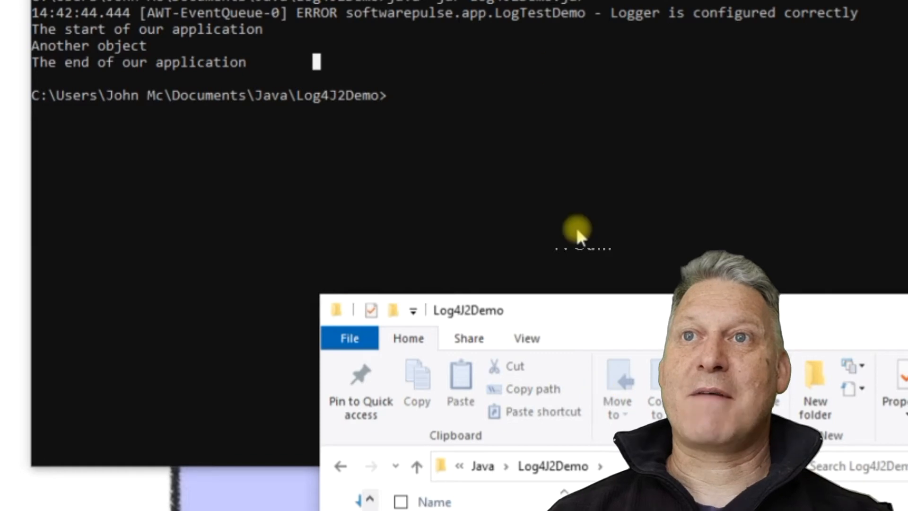
Rerun java -jar Log4J2Demo.jar so logs.log gains ERROR, INFO and WARN entries.
{"action": "type", "text": "java -jar Log4J2Demo.jar"}
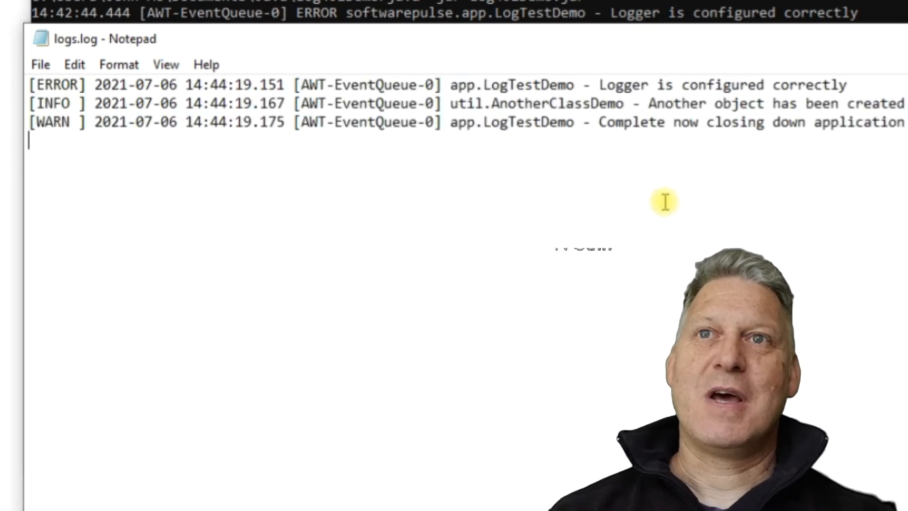
{"action": "mouse_move", "coordinate": [650, 204]}
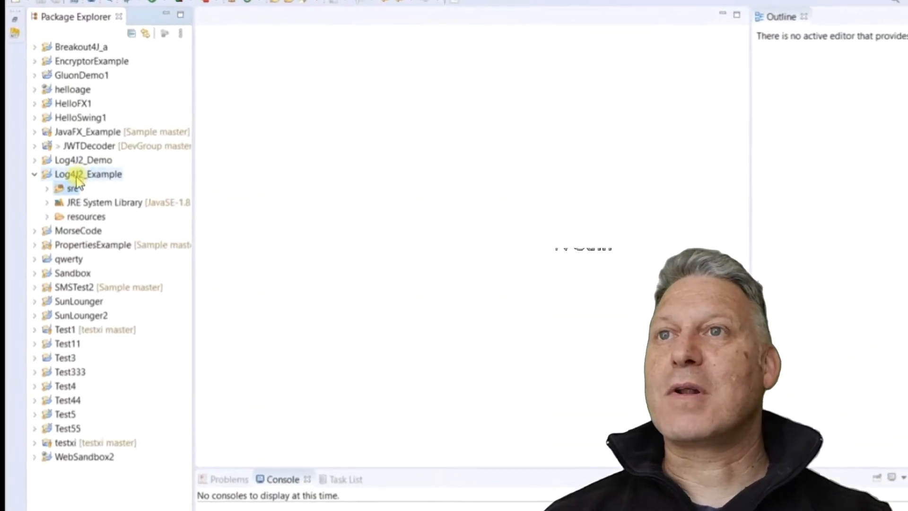
Expand Log4J2_Example's src packages and bring LogTest.java up in the editor.
{"action": "left_click", "coordinate": [46, 188]}
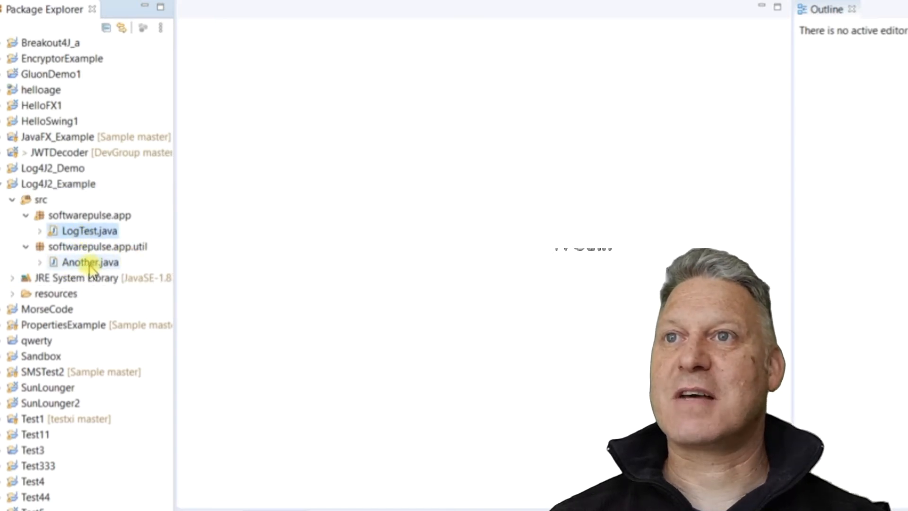
{"action": "left_click", "coordinate": [89, 261]}
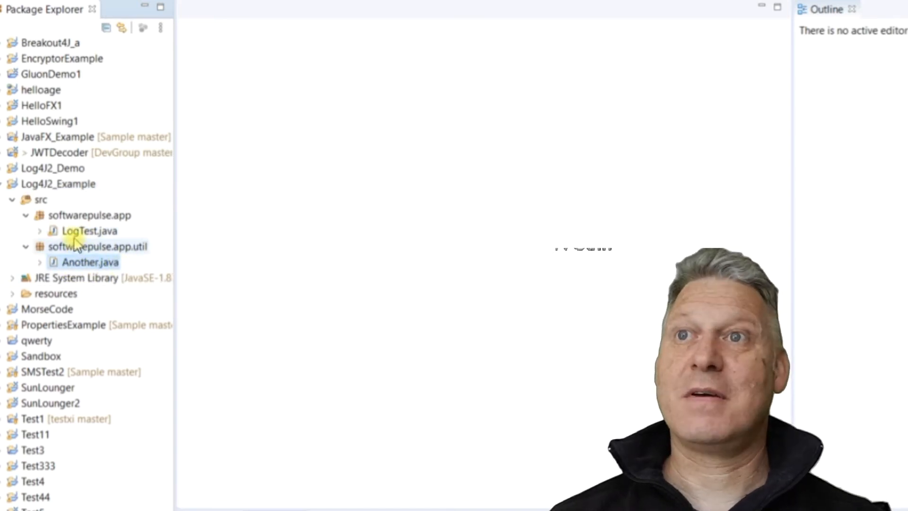
{"action": "double_click", "coordinate": [88, 231]}
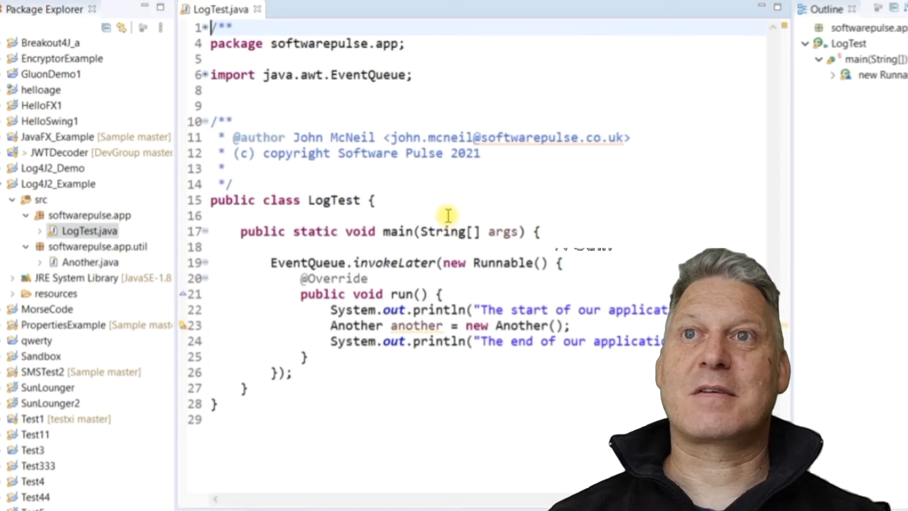
{"action": "mouse_move", "coordinate": [491, 200]}
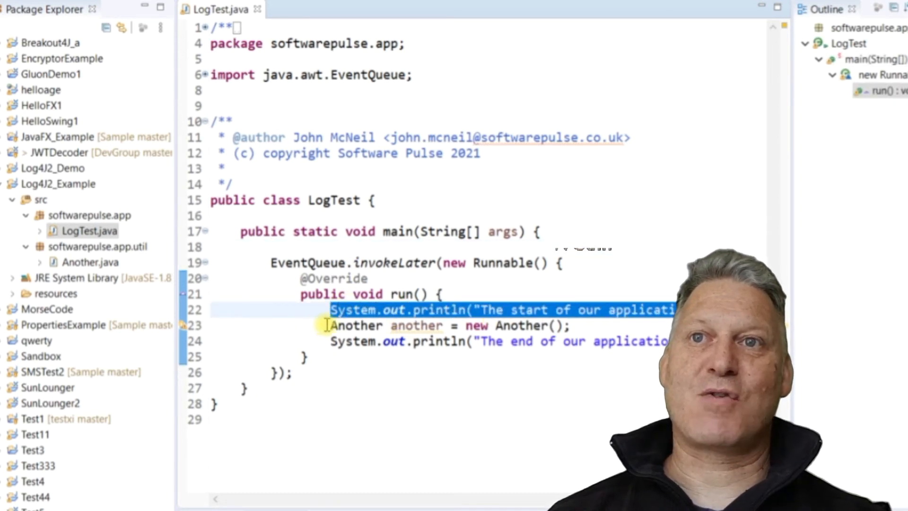
{"action": "left_click", "coordinate": [599, 329]}
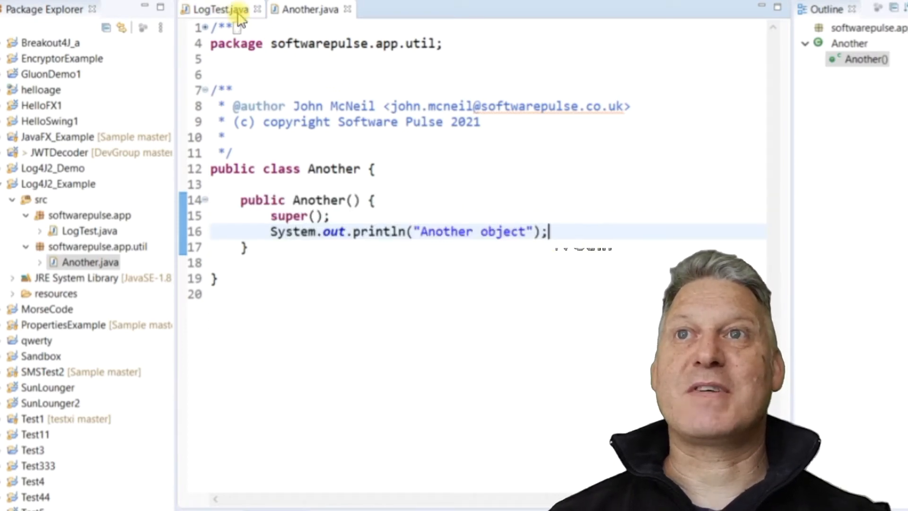
{"action": "left_click", "coordinate": [217, 9]}
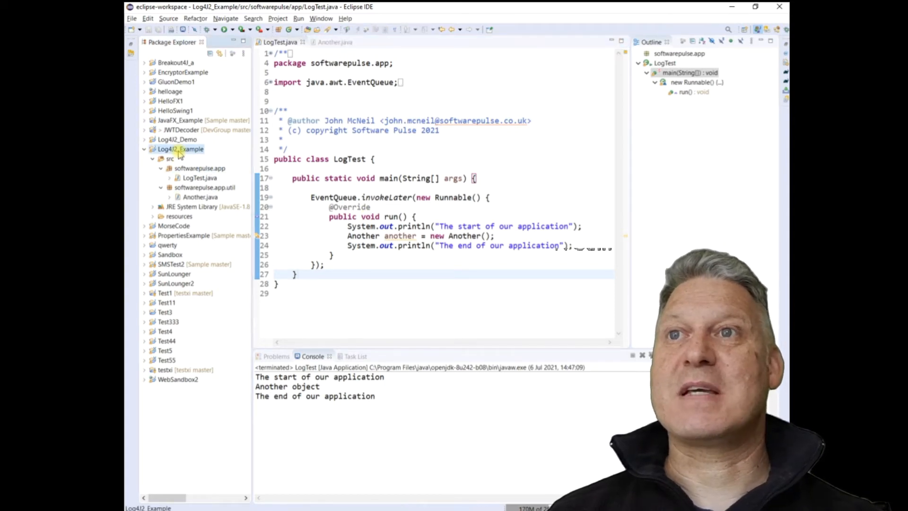
Add log4j-api-2.10.0.jar and log4j-core-2.10.0.jar as external JARs on Log4J2_Example's build path.
{"action": "right_click", "coordinate": [180, 149]}
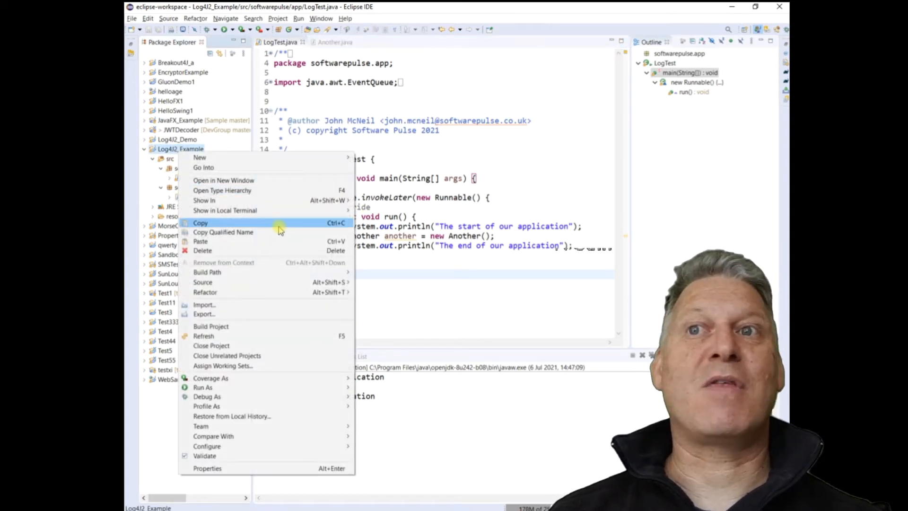
{"action": "mouse_move", "coordinate": [278, 282]}
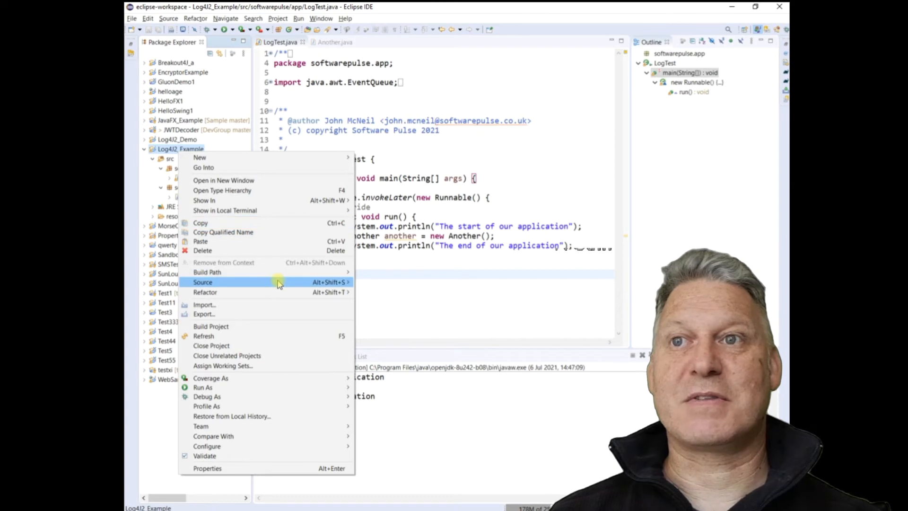
{"action": "mouse_move", "coordinate": [206, 272]}
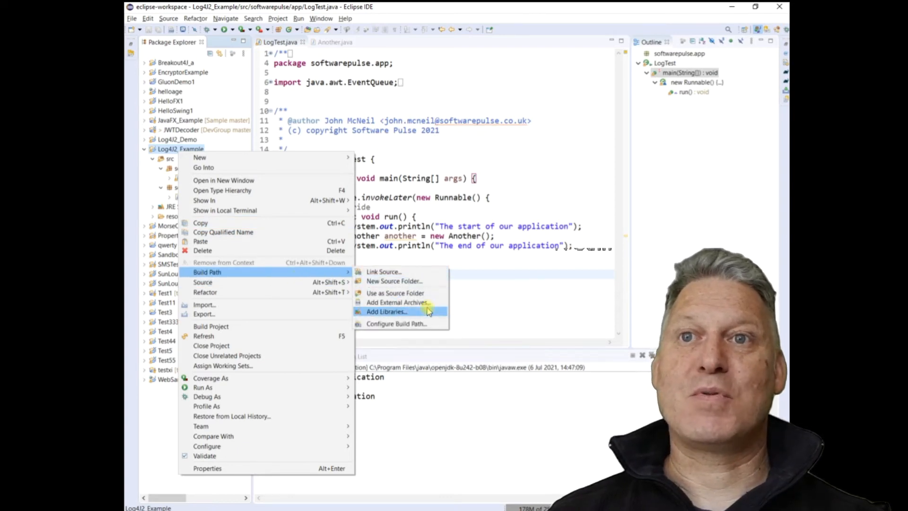
{"action": "left_click", "coordinate": [207, 467]}
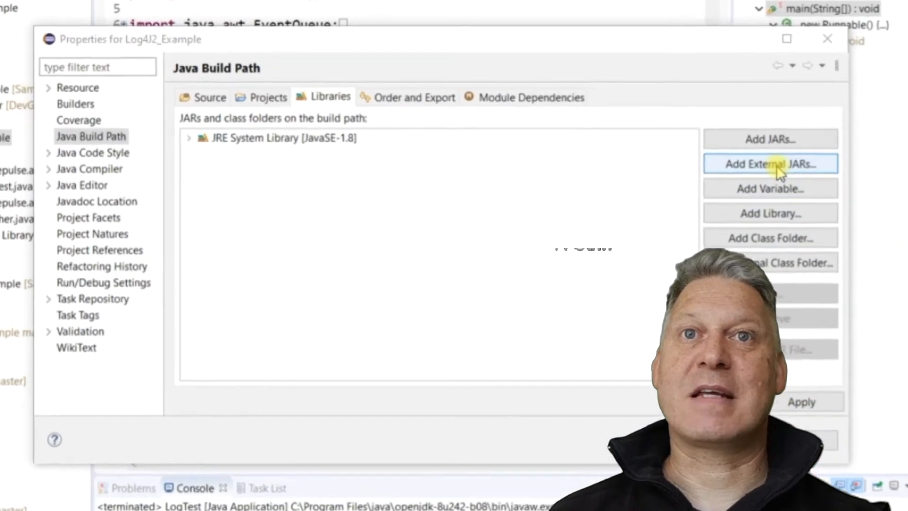
{"action": "left_click", "coordinate": [769, 163]}
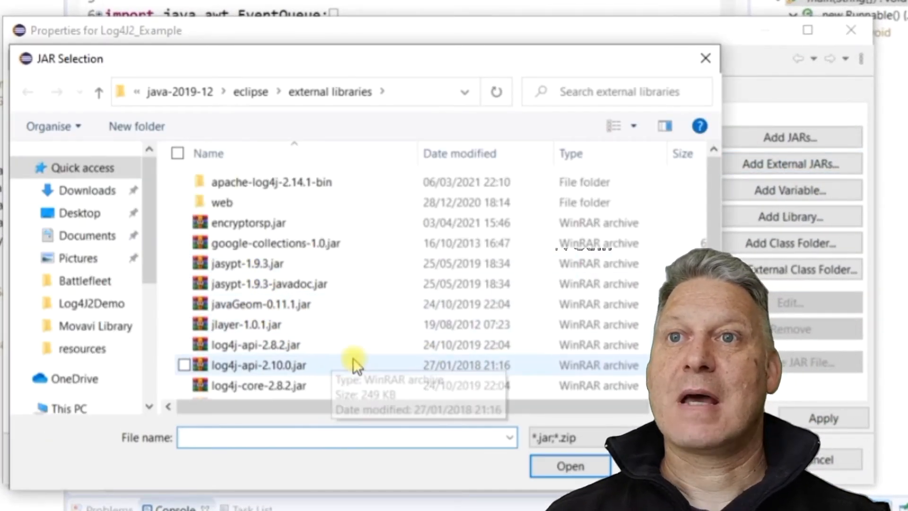
{"action": "left_click", "coordinate": [184, 364]}
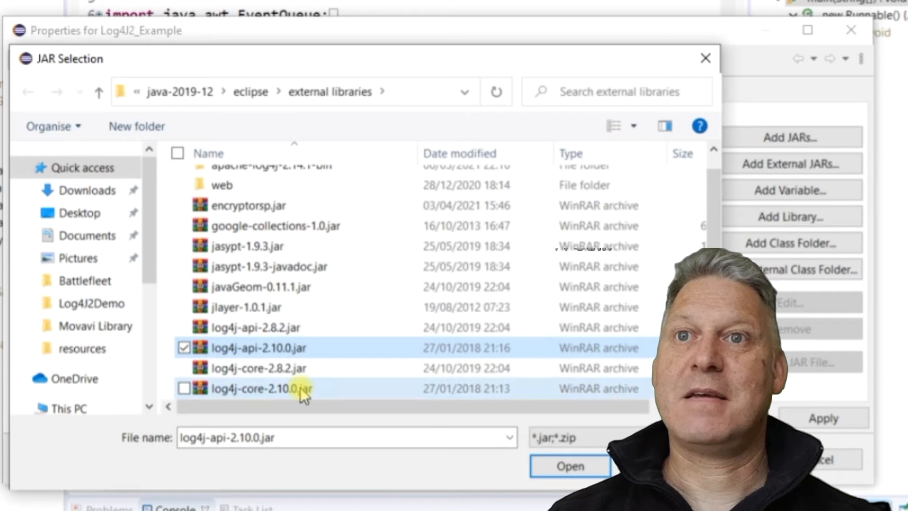
{"action": "left_click", "coordinate": [183, 387]}
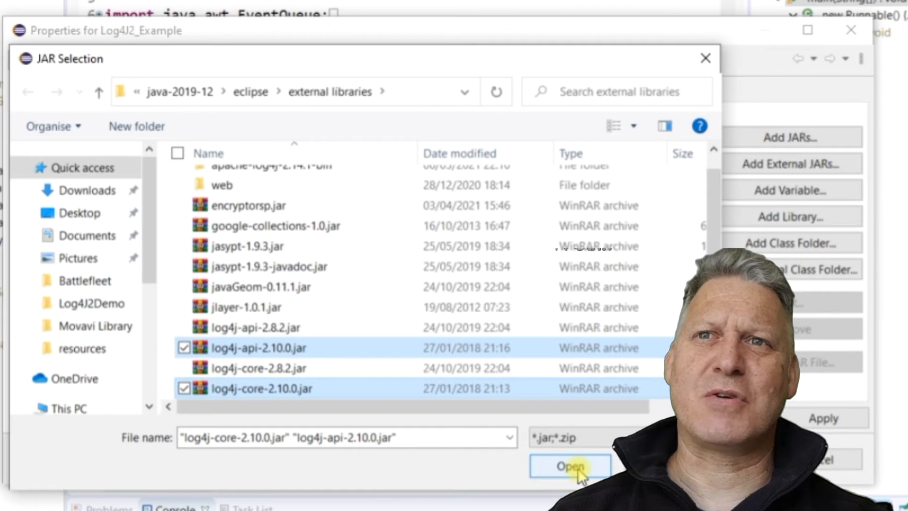
{"action": "left_click", "coordinate": [570, 466]}
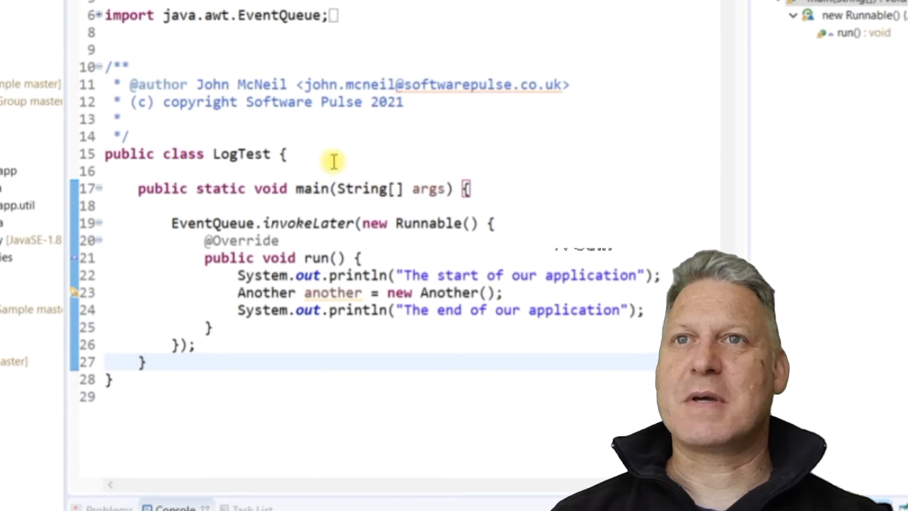
Declare 'private static Logger logger;' in LogTest and import org.apache.logging.log4j.Logger via quick fix.
{"action": "type", "text": "private static Logger logger;"}
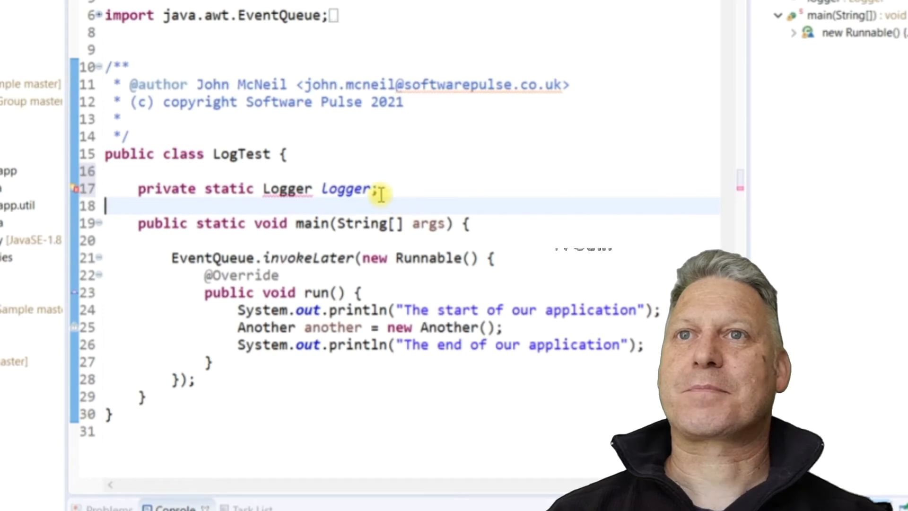
{"action": "left_click", "coordinate": [286, 188]}
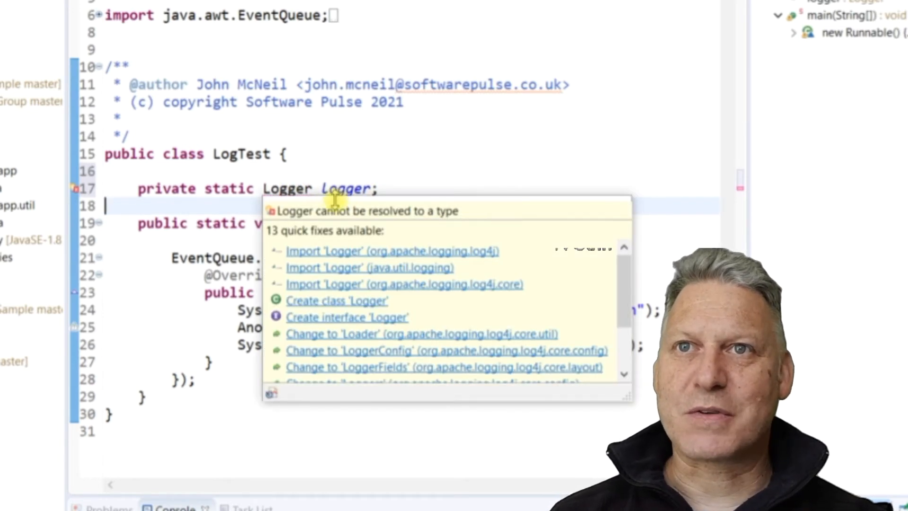
{"action": "mouse_move", "coordinate": [382, 276]}
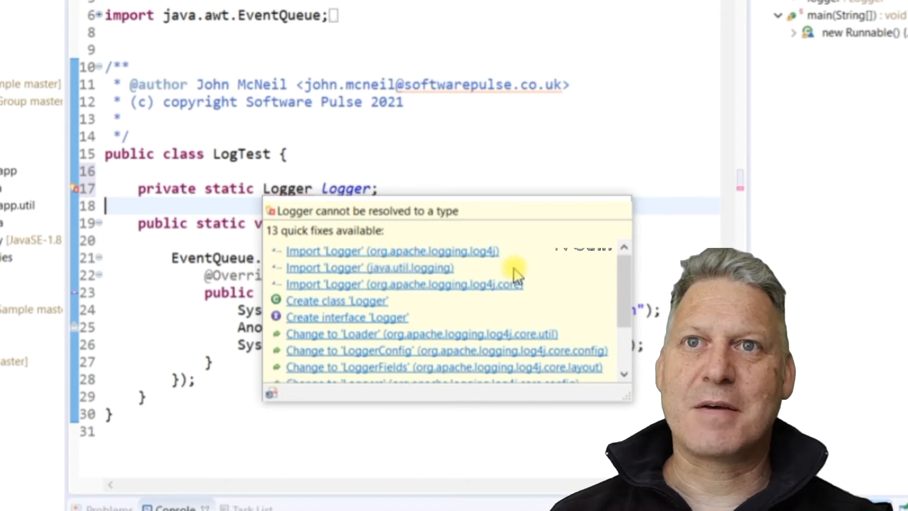
{"action": "mouse_move", "coordinate": [591, 265]}
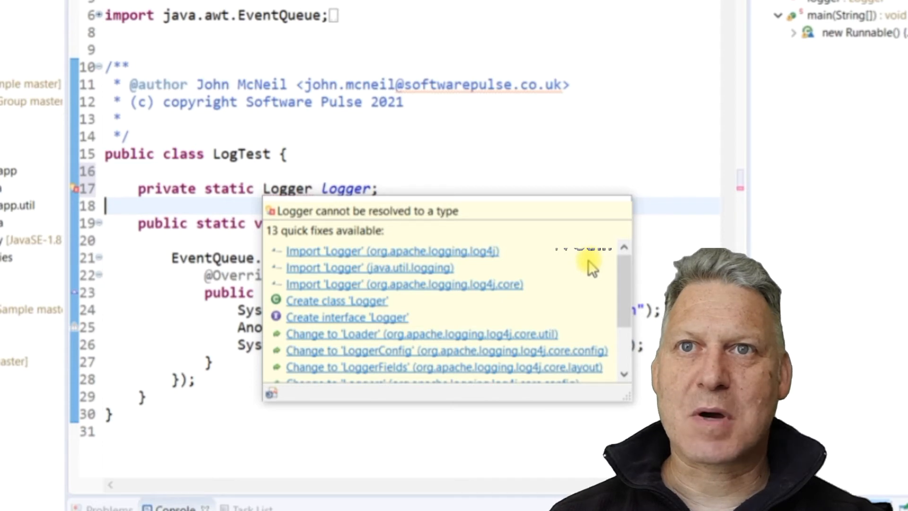
{"action": "mouse_move", "coordinate": [481, 250]}
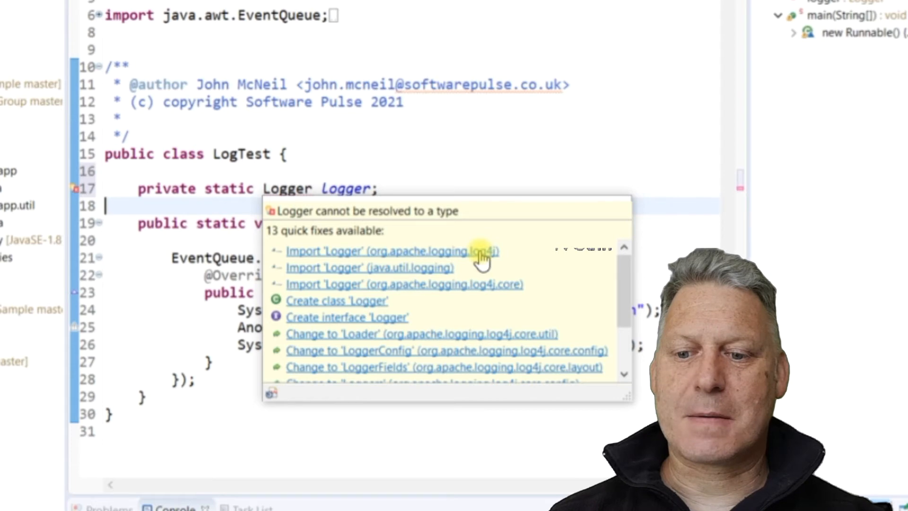
{"action": "left_click", "coordinate": [385, 250]}
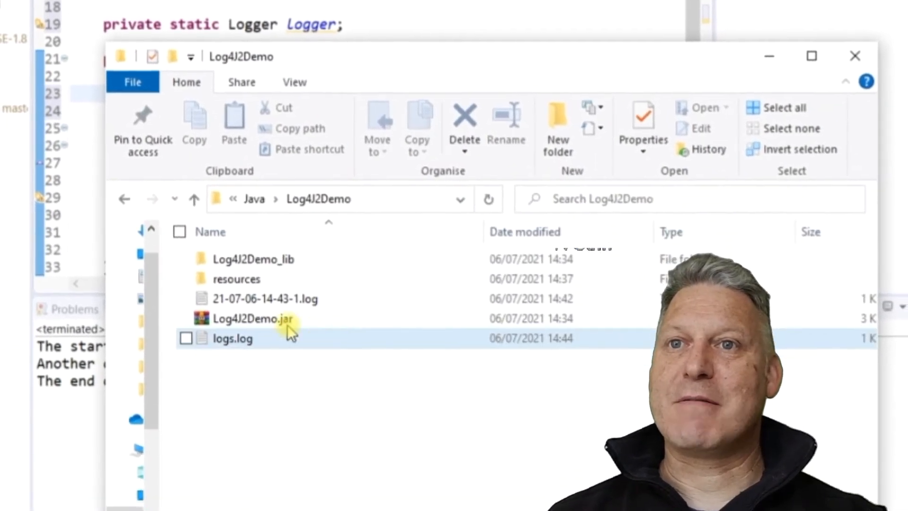
{"action": "double_click", "coordinate": [236, 279]}
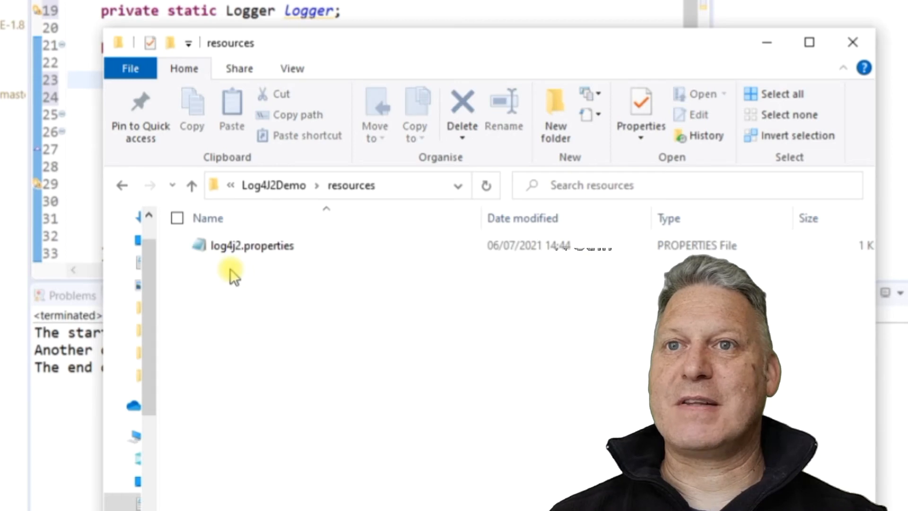
{"action": "left_click", "coordinate": [252, 245]}
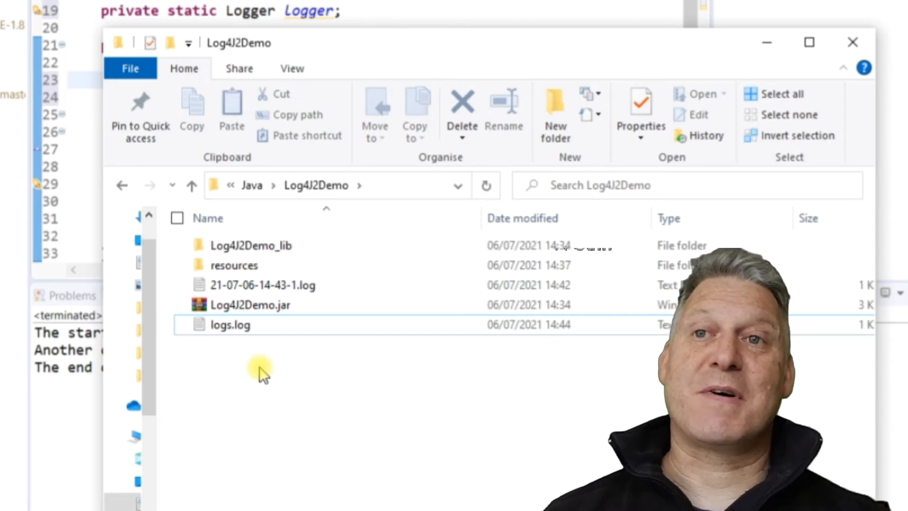
{"action": "left_click", "coordinate": [263, 284]}
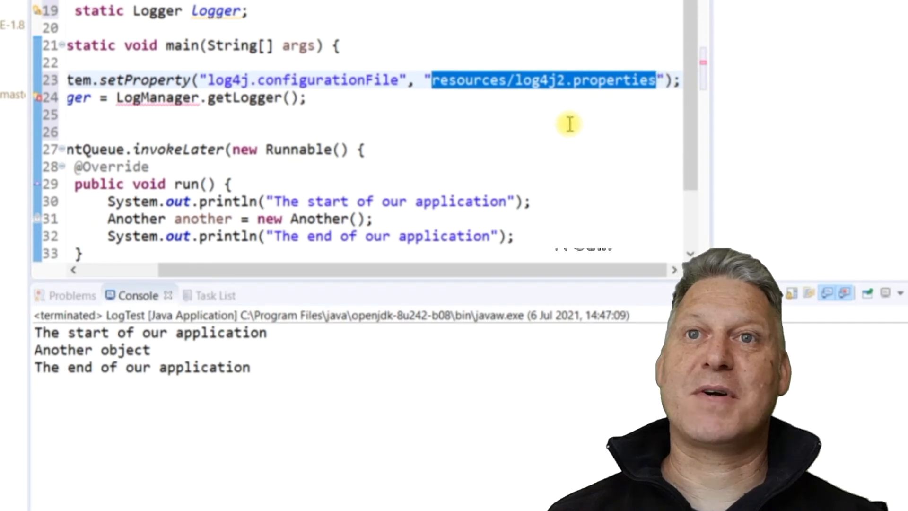
{"action": "mouse_move", "coordinate": [562, 100]}
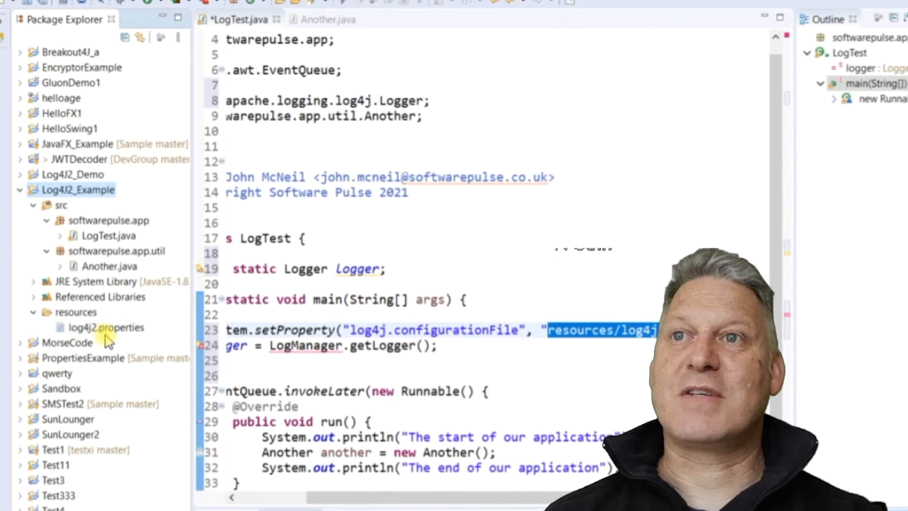
Check log4j2.properties in the project, then import org.apache.logging.log4j.LogManager via quick fix.
{"action": "left_click", "coordinate": [105, 327]}
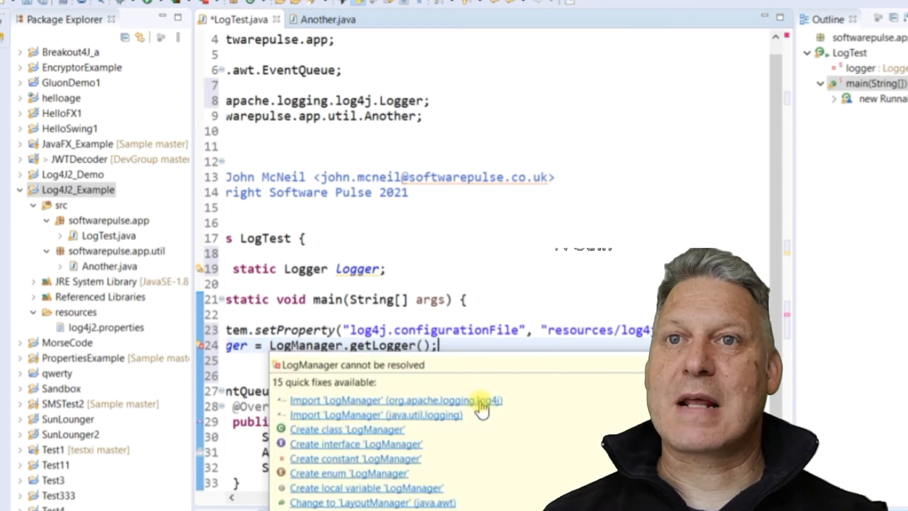
{"action": "left_click", "coordinate": [394, 400]}
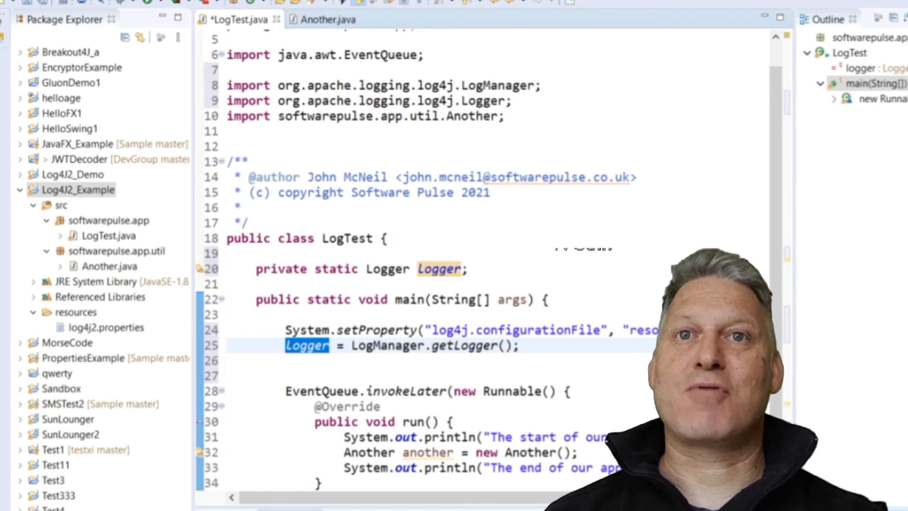
{"action": "scroll", "scroll_direction": "right", "scroll_amount": 3}
{"action": "type", "text": "logger.error(\"Logger is configured correctly"}
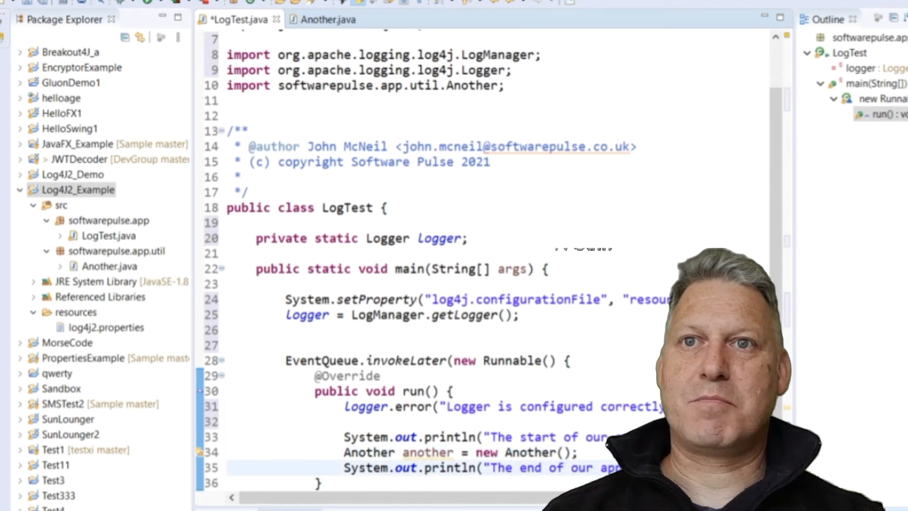
Log a 'Complete now closing' warning at the end of run(), then switch to Another.java.
{"action": "type", "text": "logger.warn(\"Complete now closing"}
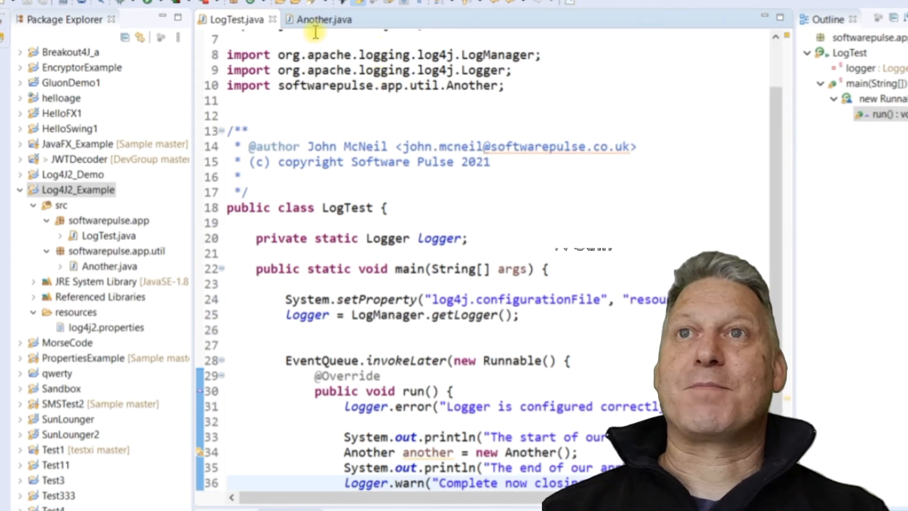
{"action": "left_click", "coordinate": [324, 19]}
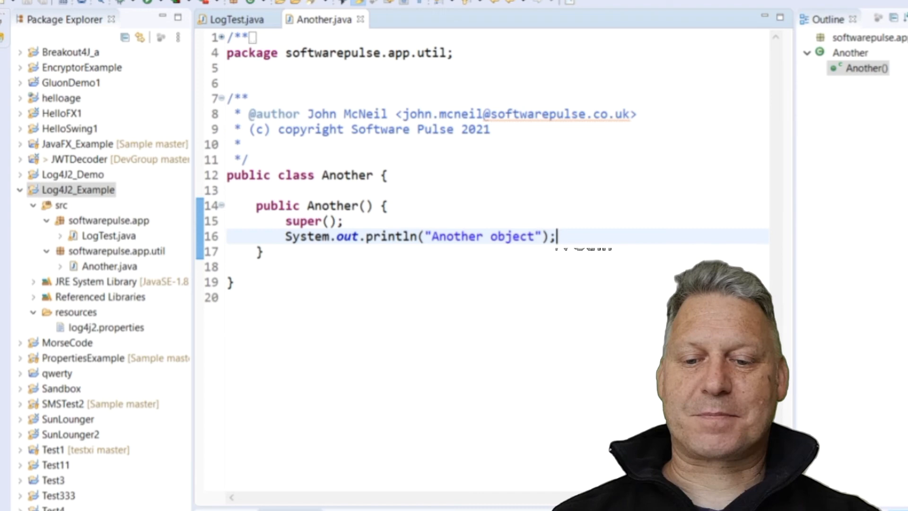
Declare private static Logger logger = LogManager.getLogger(Another.class) with log4j Logger and LogManager imports.
{"action": "type", "text": "private static Logger logger = LogManager.getLogger(Another.class);"}
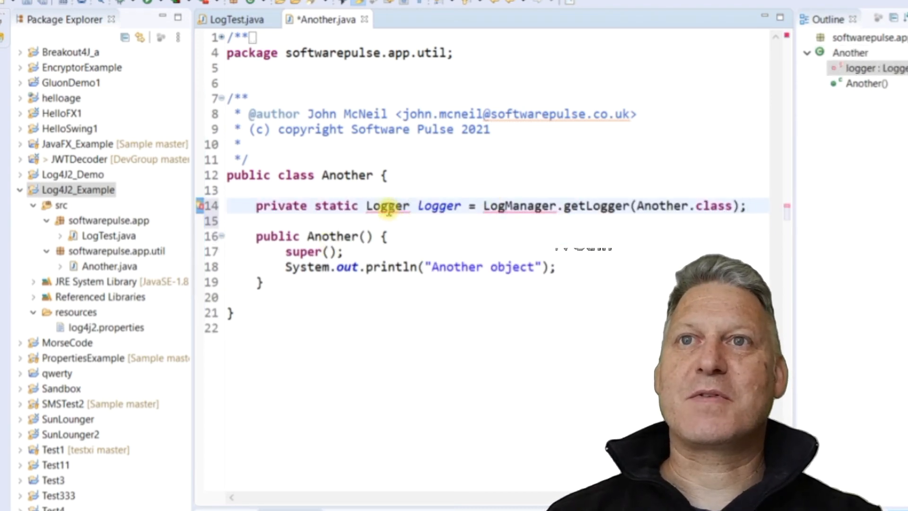
{"action": "left_click", "coordinate": [386, 206]}
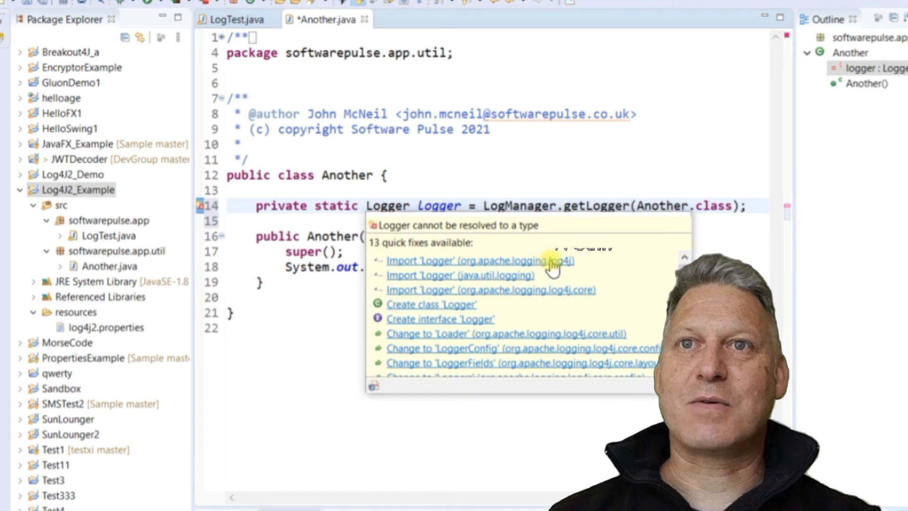
{"action": "left_click", "coordinate": [469, 260]}
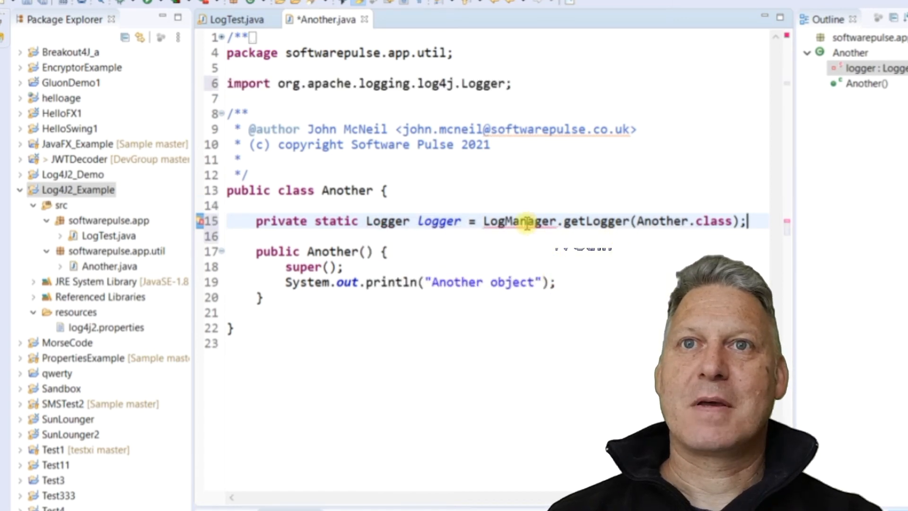
{"action": "left_click", "coordinate": [515, 221]}
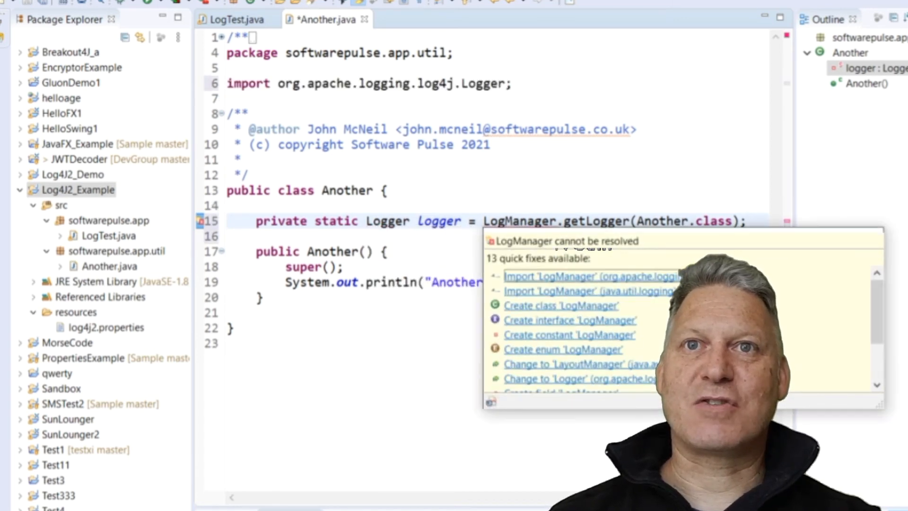
{"action": "left_click", "coordinate": [590, 276]}
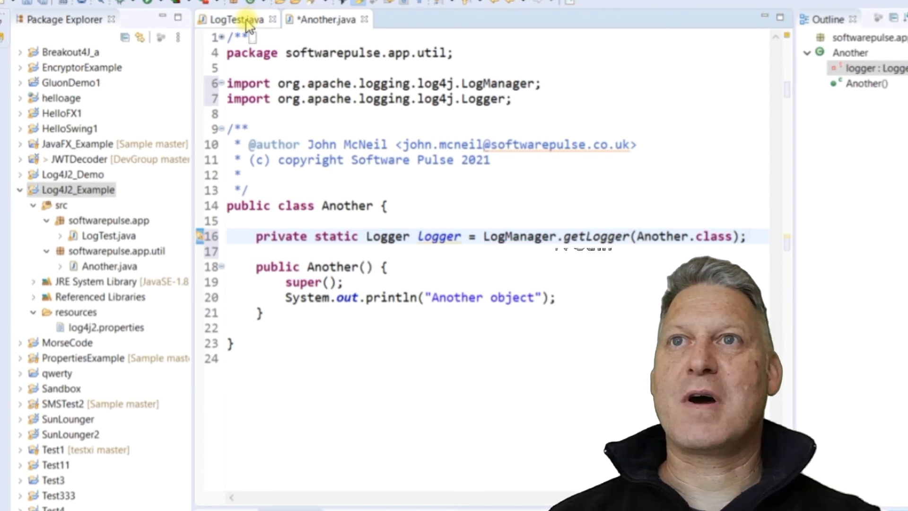
{"action": "left_click", "coordinate": [232, 19]}
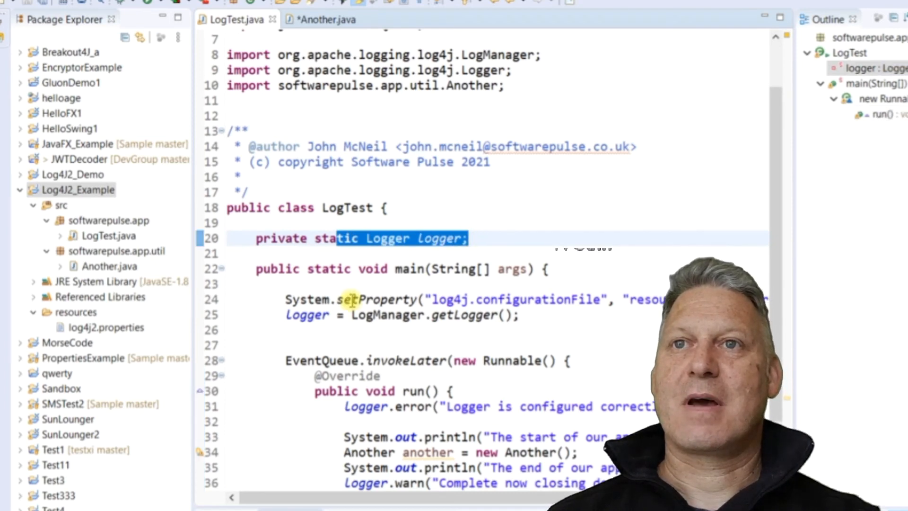
{"action": "mouse_move", "coordinate": [305, 299]}
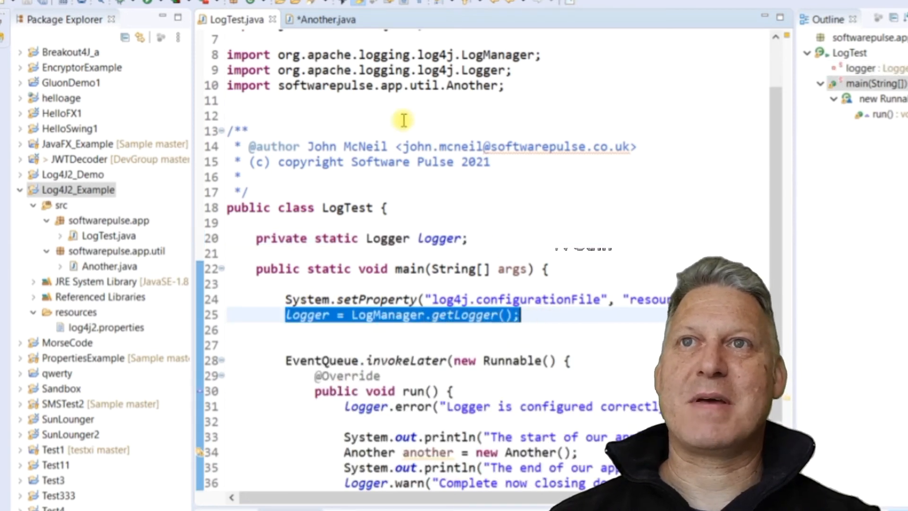
Review and save Another's static logger declaration, then place the caret for a new log statement.
{"action": "left_click", "coordinate": [325, 19]}
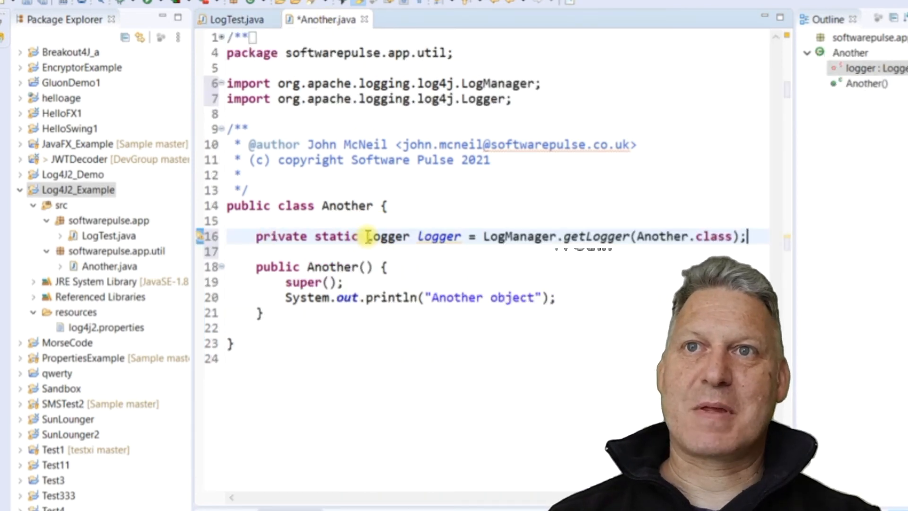
{"action": "left_click_drag", "start_coordinate": [367, 237], "coordinate": [735, 236]}
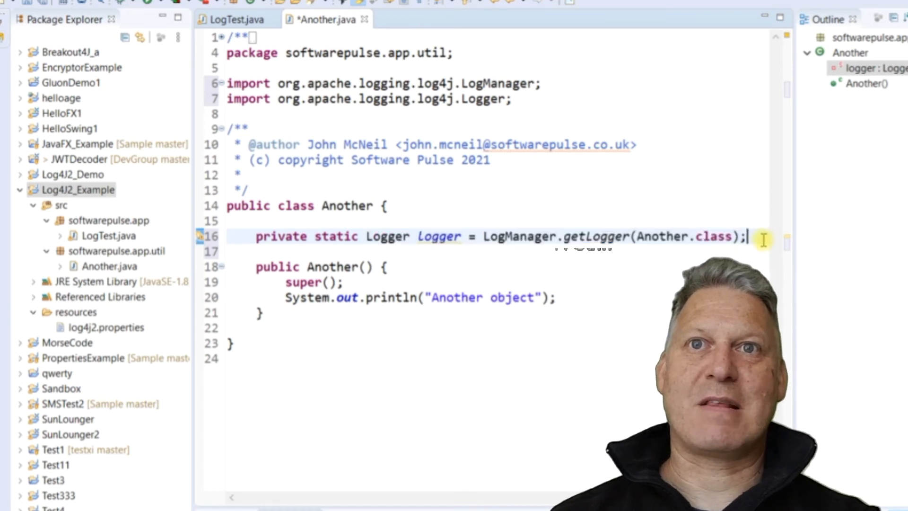
{"action": "mouse_move", "coordinate": [373, 64]}
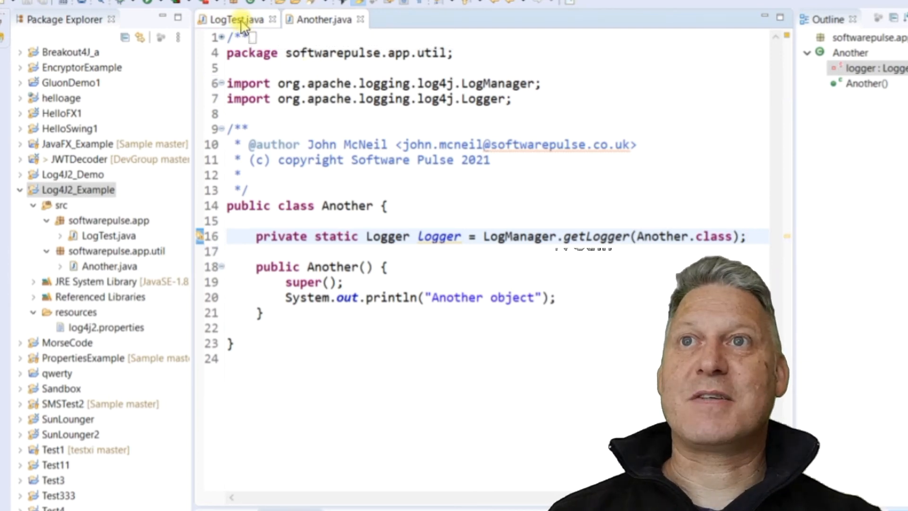
{"action": "left_click", "coordinate": [231, 19]}
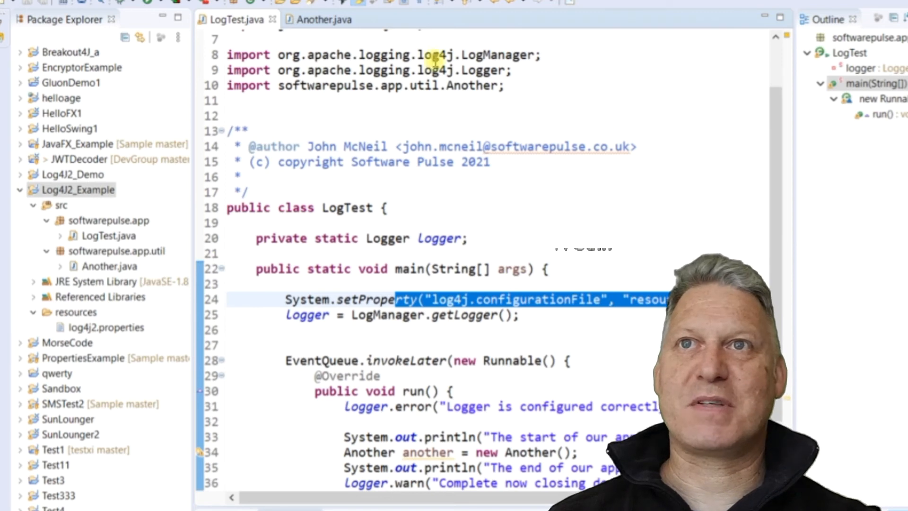
{"action": "left_click", "coordinate": [318, 19]}
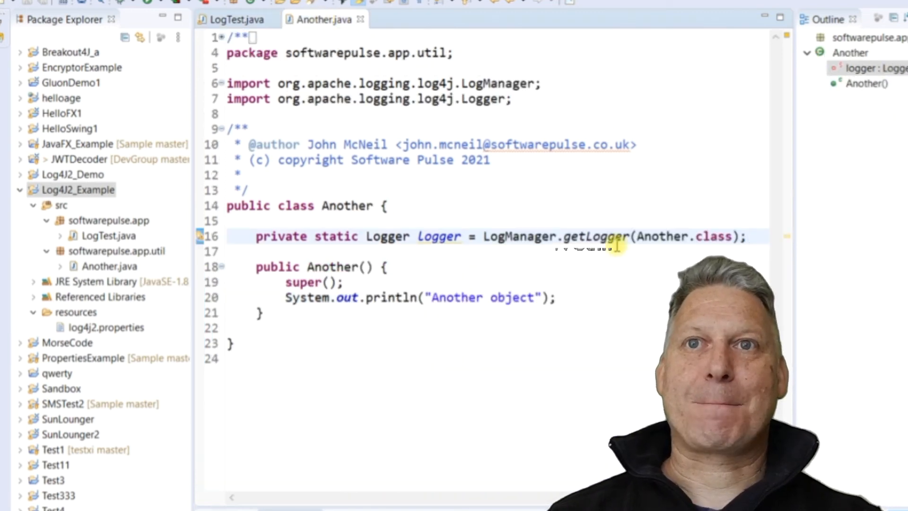
{"action": "left_click", "coordinate": [257, 251]}
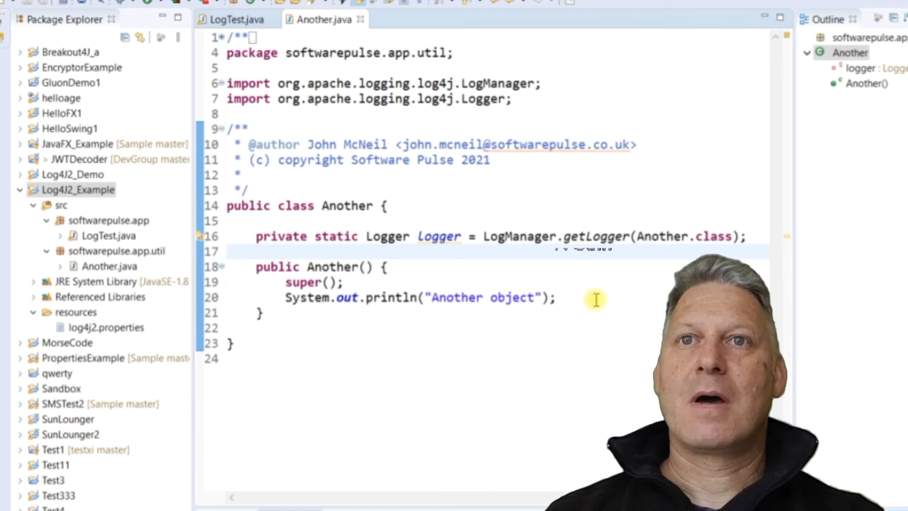
Add logger.info("Another object has been created"); after the println in Another's constructor.
{"action": "type", "text": "logger.info(\"Another object has been created\");"}
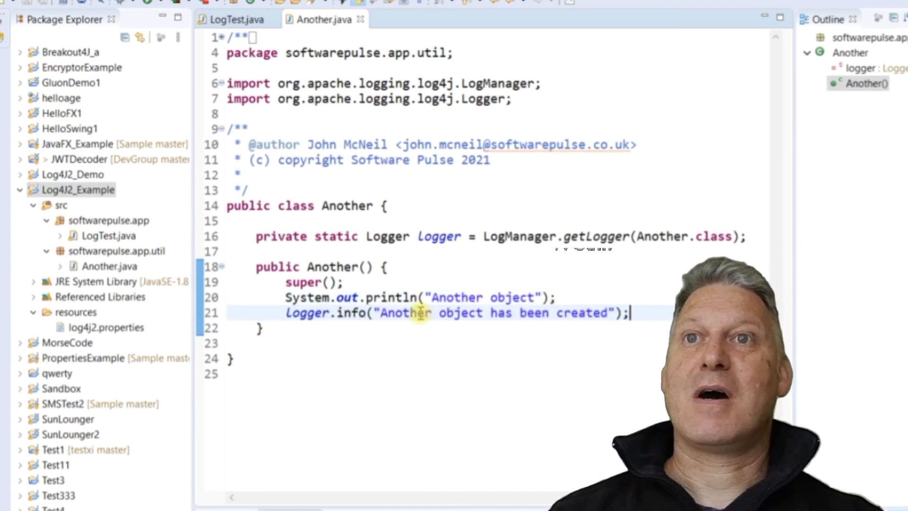
{"action": "mouse_move", "coordinate": [417, 312]}
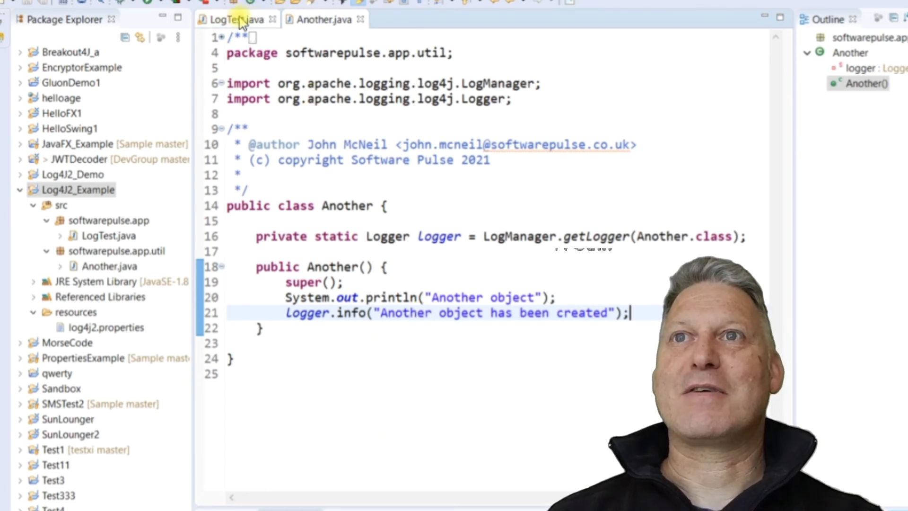
Run LogTest and inspect the console's ERROR line and start, Another object and end messages.
{"action": "left_click", "coordinate": [230, 19]}
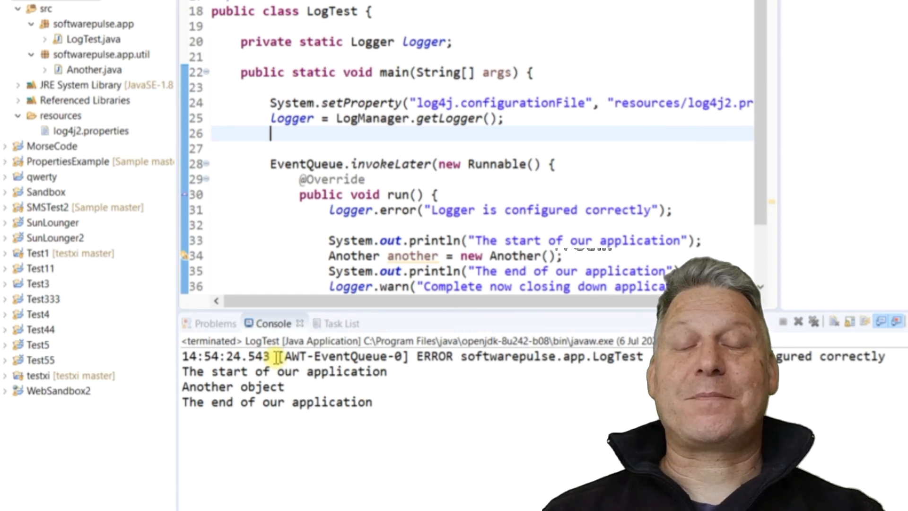
{"action": "left_click_drag", "start_coordinate": [279, 356], "coordinate": [552, 356]}
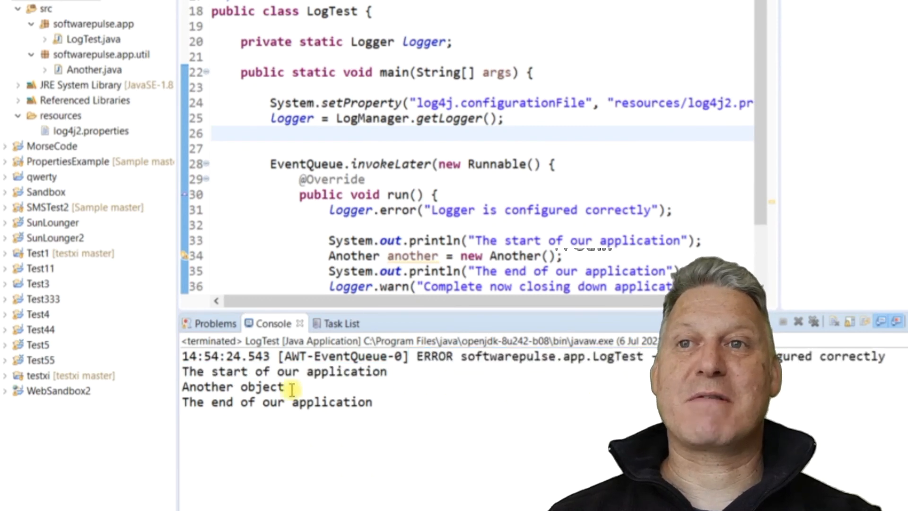
{"action": "mouse_move", "coordinate": [583, 116]}
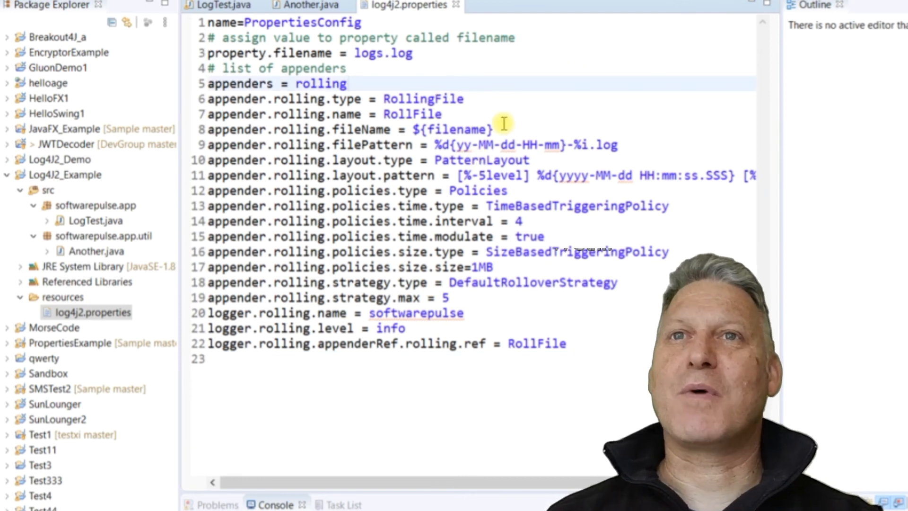
Review the rollover max 5 and the rolling logger name softwarepulse against the softwarepulse.app.util package.
{"action": "left_click", "coordinate": [209, 129]}
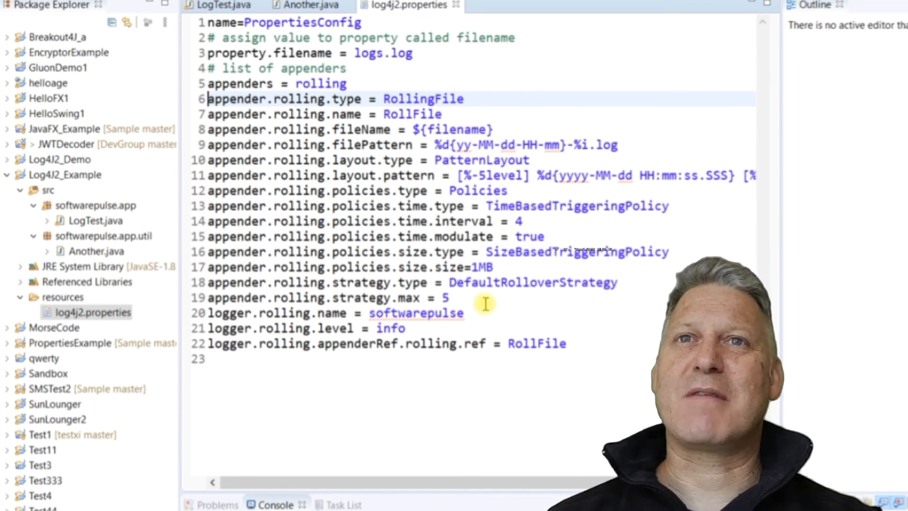
{"action": "mouse_move", "coordinate": [585, 142]}
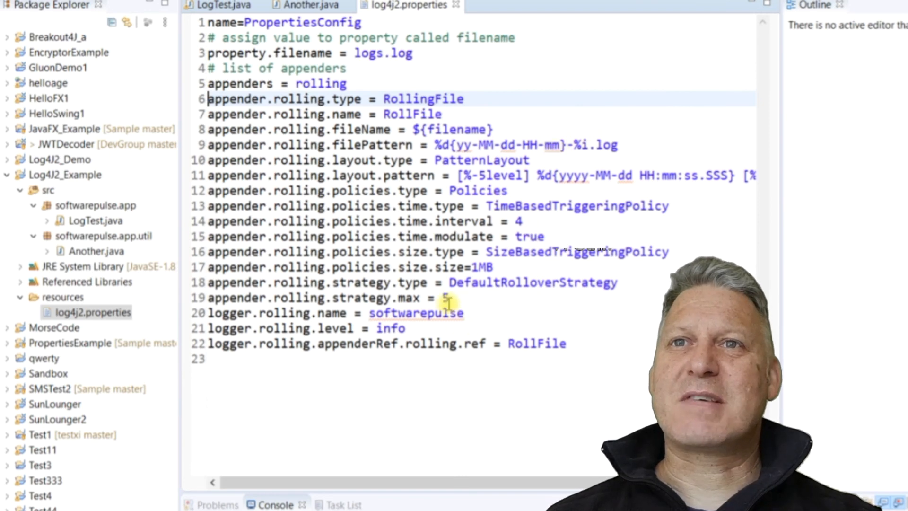
{"action": "double_click", "coordinate": [441, 297]}
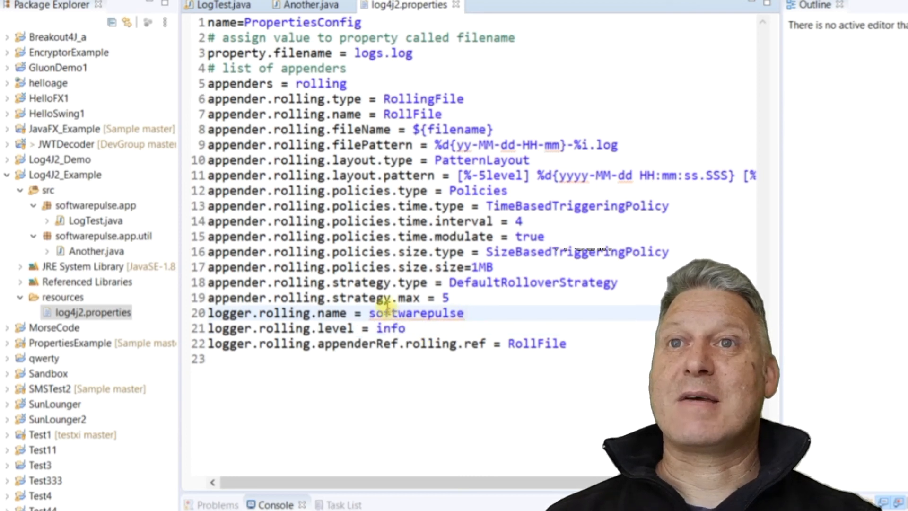
{"action": "double_click", "coordinate": [416, 313]}
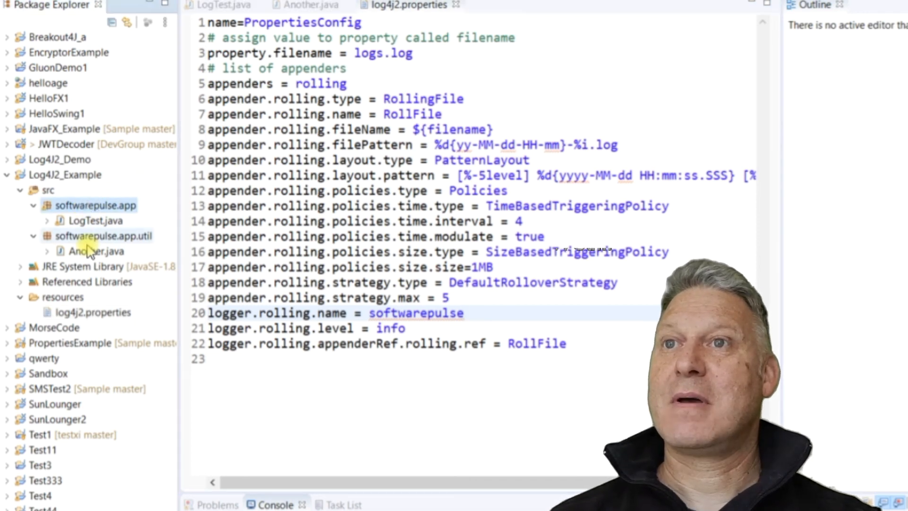
{"action": "left_click", "coordinate": [103, 235]}
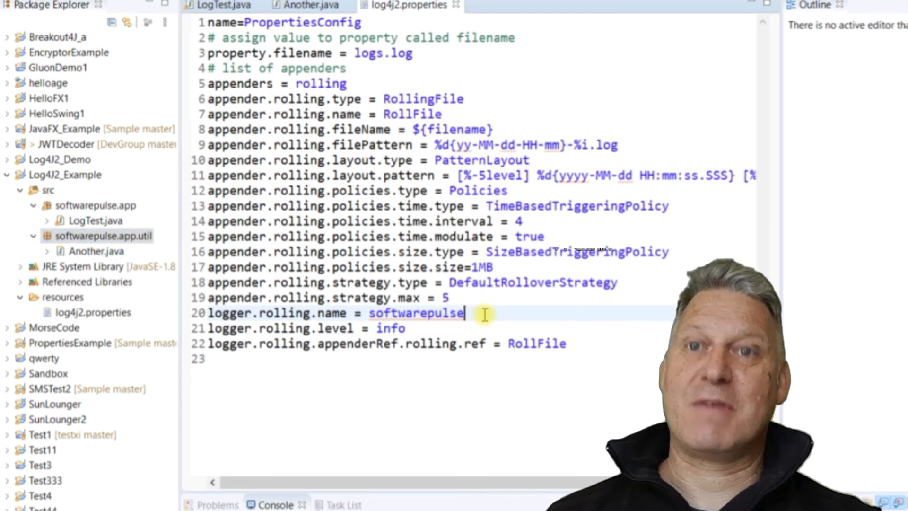
Rename the rolling logger to softwarepulse.app and save log4j2.properties.
{"action": "type", "text": ".app"}
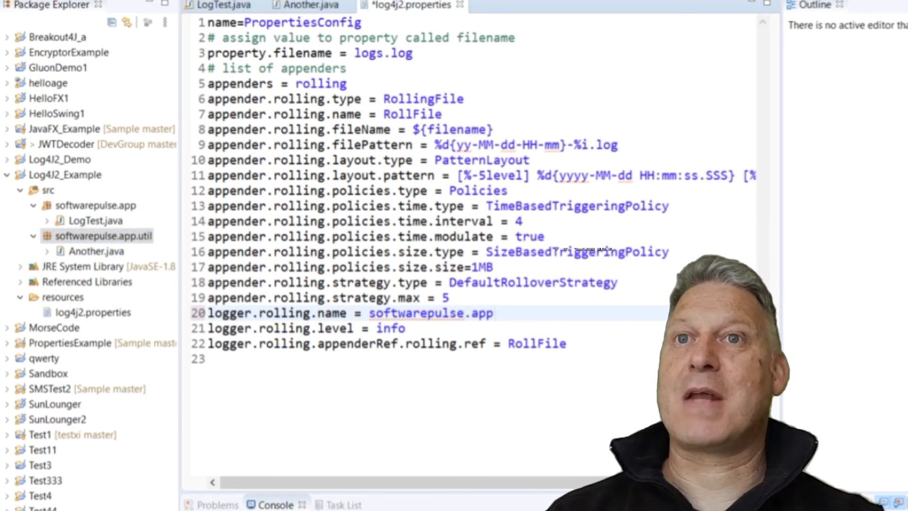
{"action": "key", "text": "ctrl+s"}
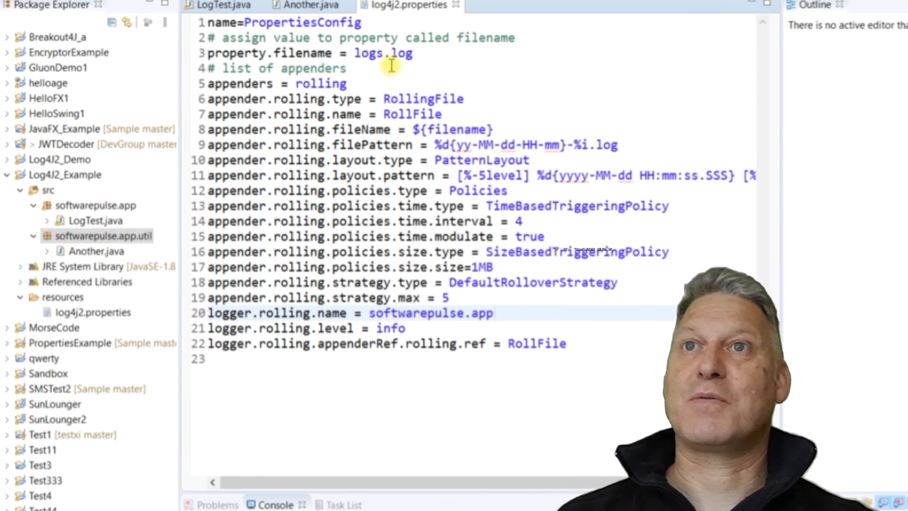
{"action": "left_click", "coordinate": [222, 5]}
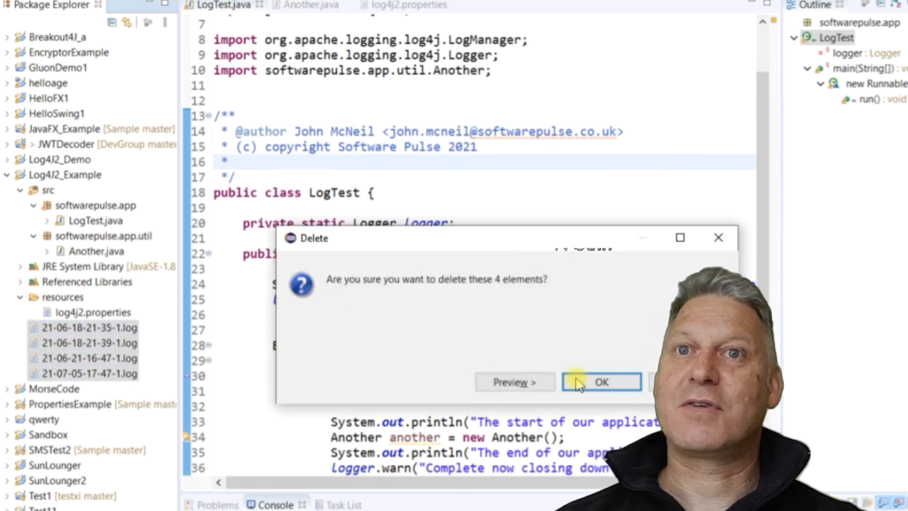
Confirm deleting the four dated .log files under resources.
{"action": "left_click", "coordinate": [601, 382]}
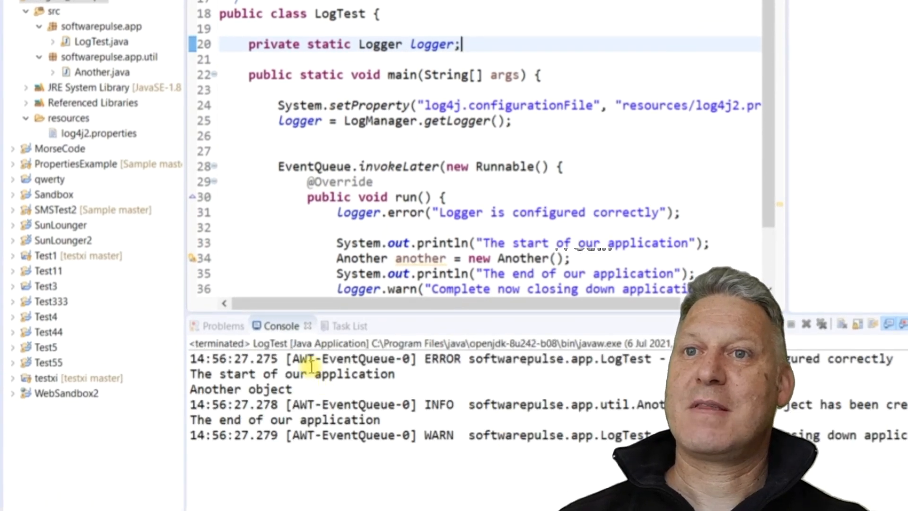
Check the console's WARN line, view the new logs.log entries, close it and return to LogTest's main.
{"action": "left_click_drag", "start_coordinate": [343, 358], "coordinate": [505, 358]}
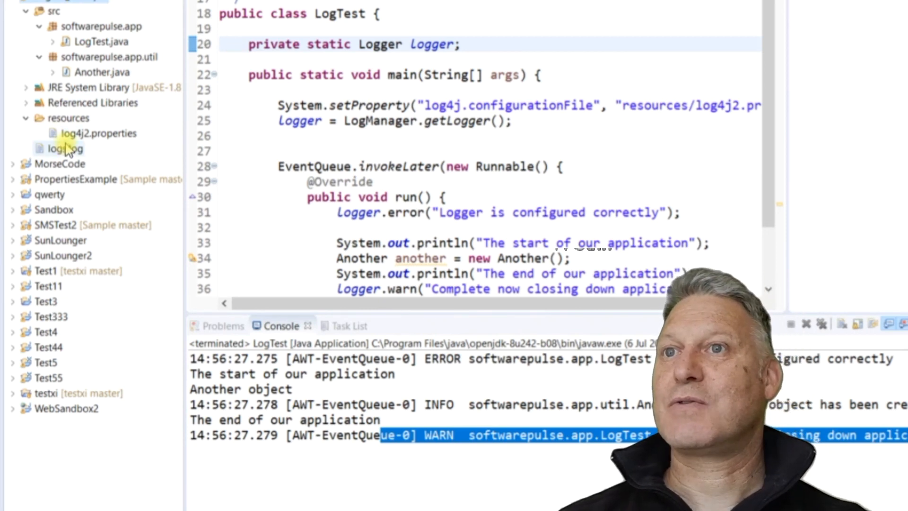
{"action": "left_click", "coordinate": [63, 148]}
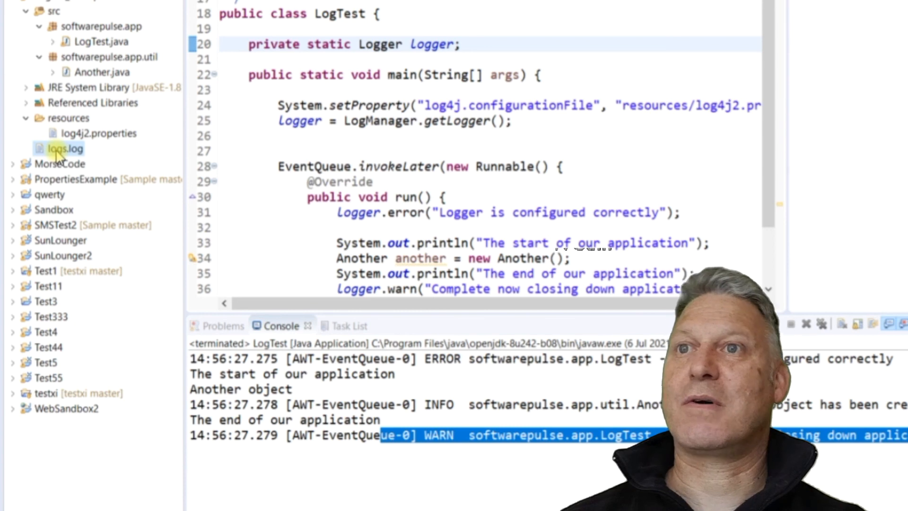
{"action": "double_click", "coordinate": [60, 148]}
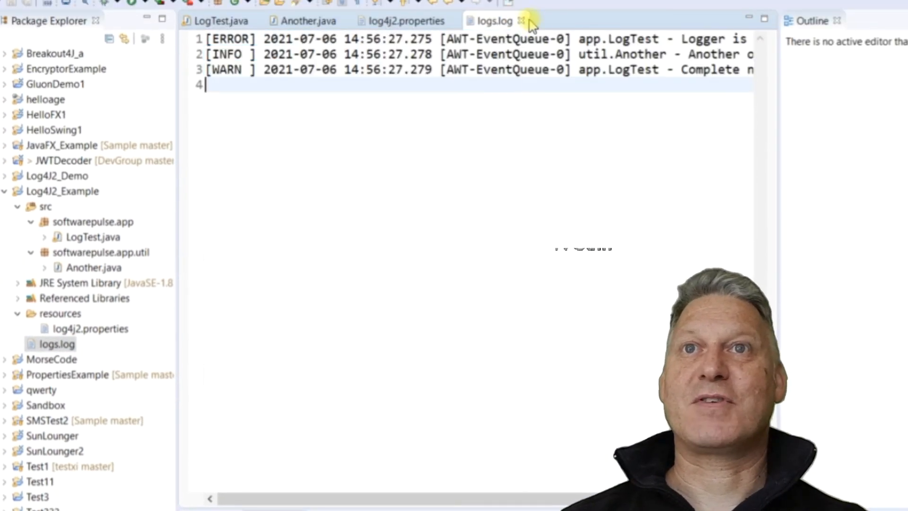
{"action": "left_click", "coordinate": [520, 21]}
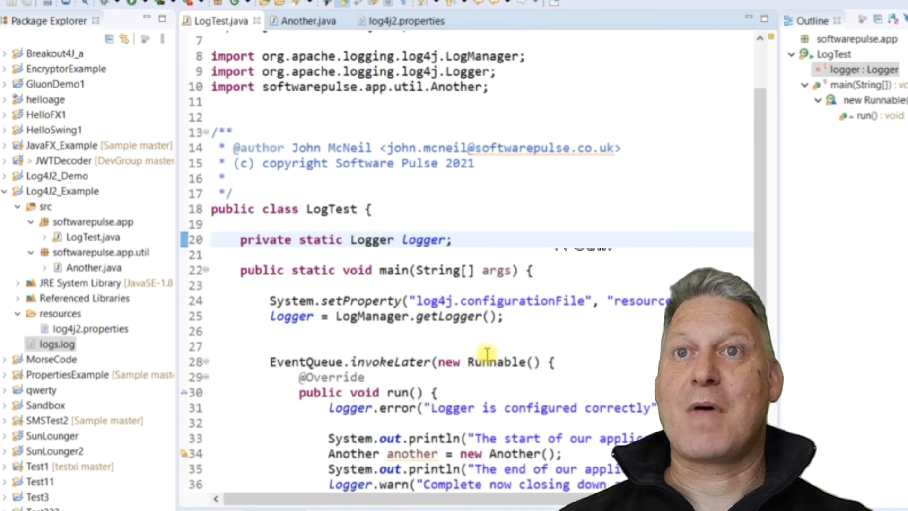
{"action": "left_click", "coordinate": [486, 350]}
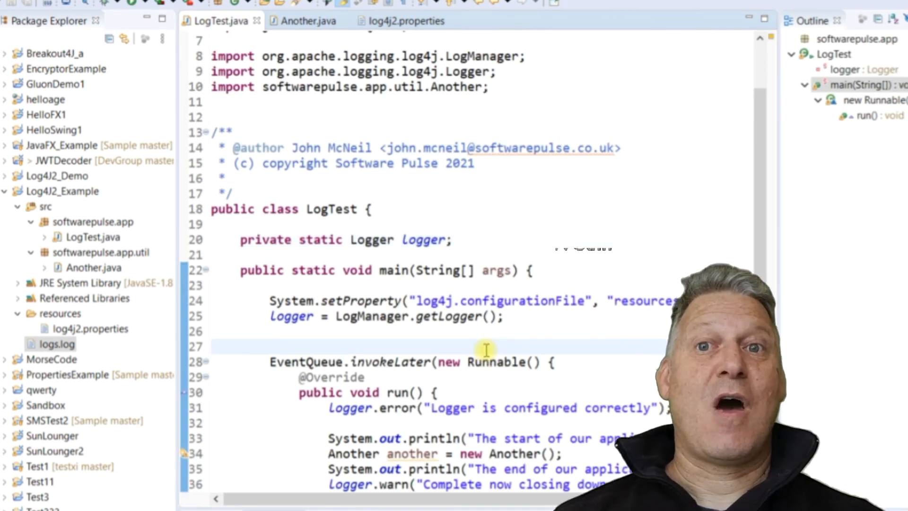